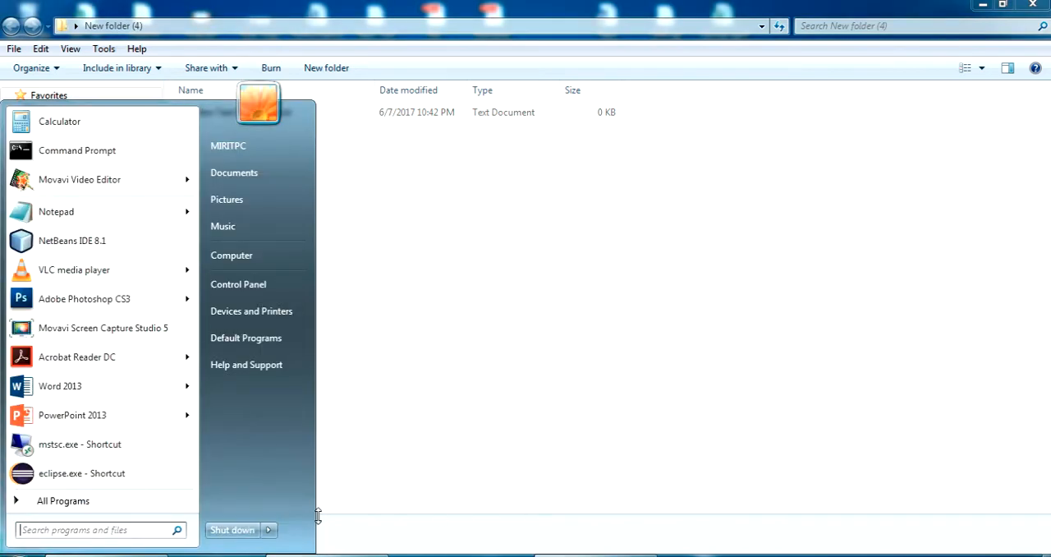
# Launch MySQL Command Line Client from Start search and log in with the password.
pyautogui.write('mysq')
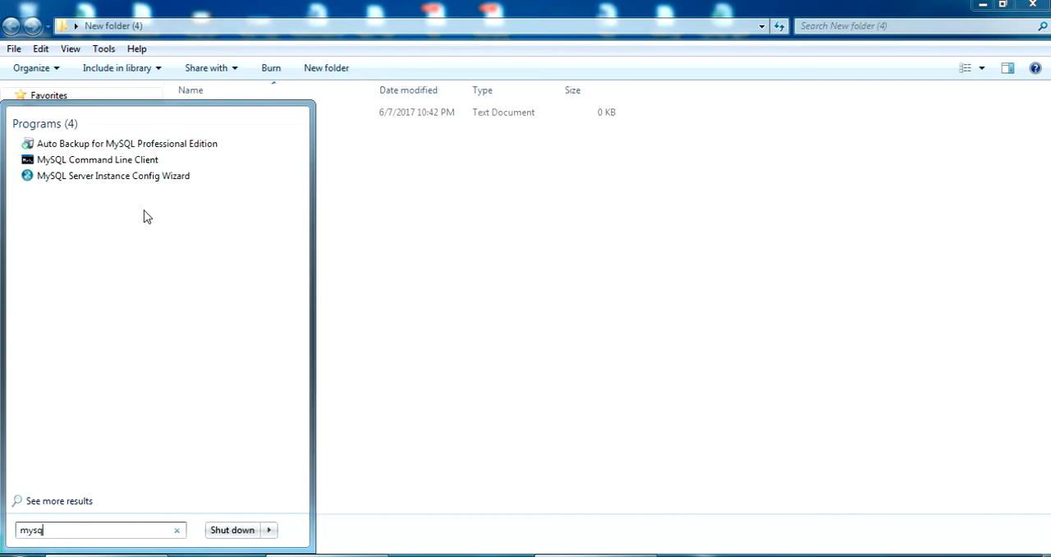
pyautogui.click(97, 159)
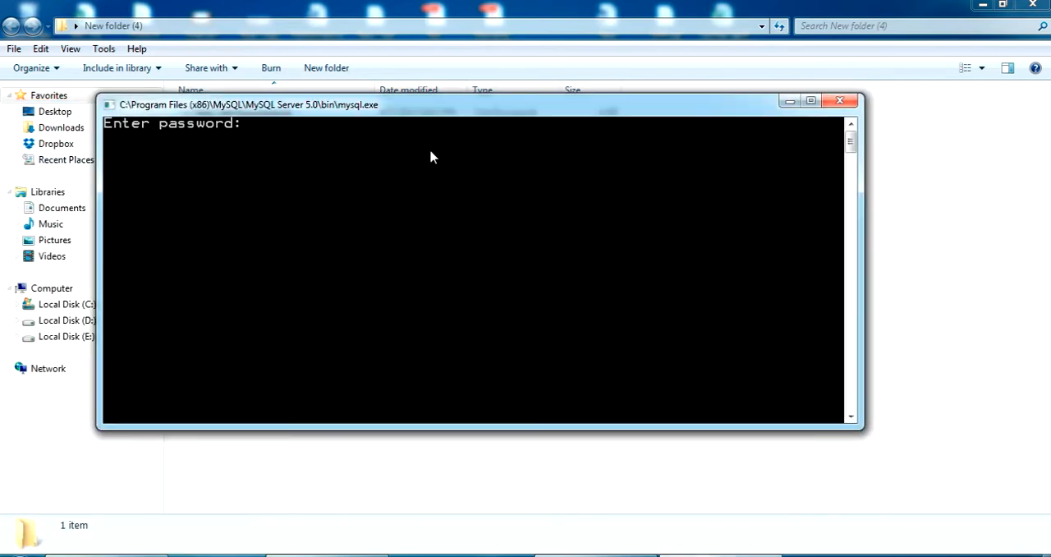
pyautogui.write('****')
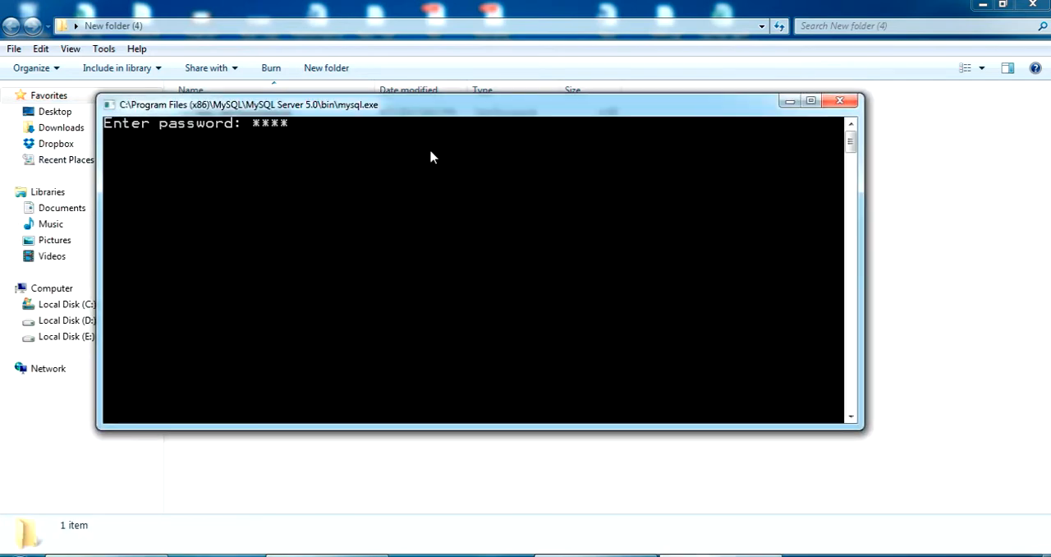
pyautogui.press('Return')
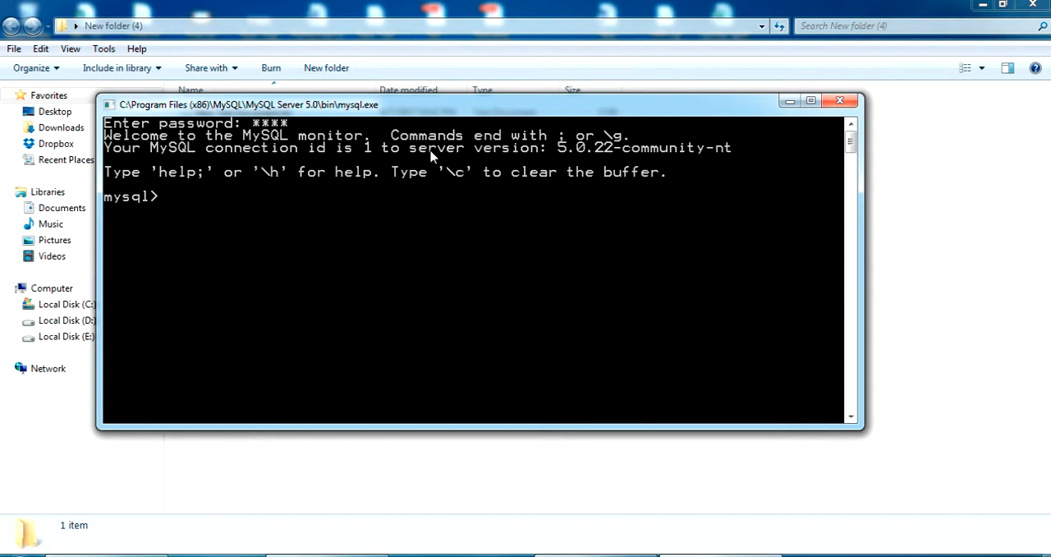
# Run show databases;, then use adv; and show tables; to list its six tables.
pyautogui.write('show databa')
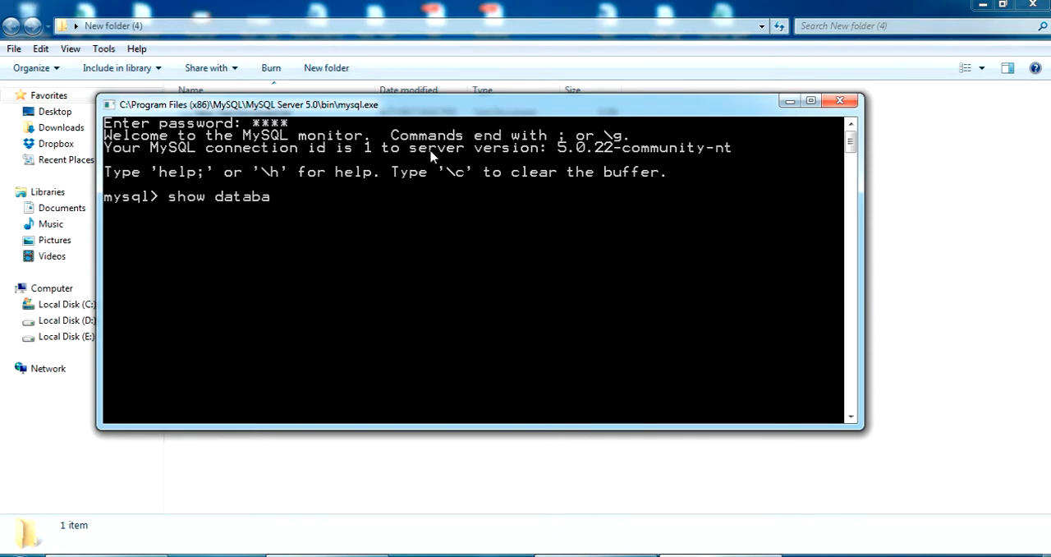
pyautogui.write('ses;')
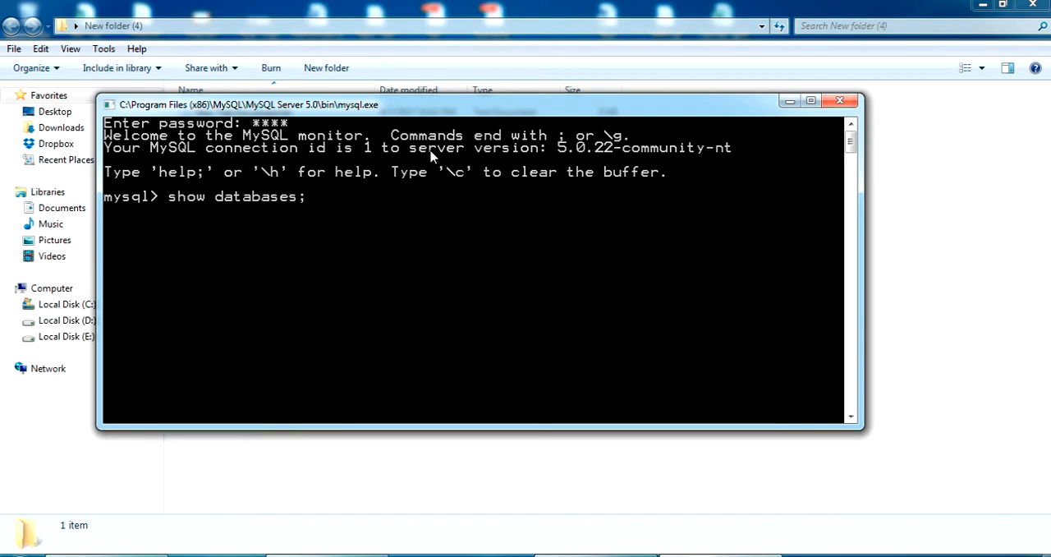
pyautogui.press('Return')
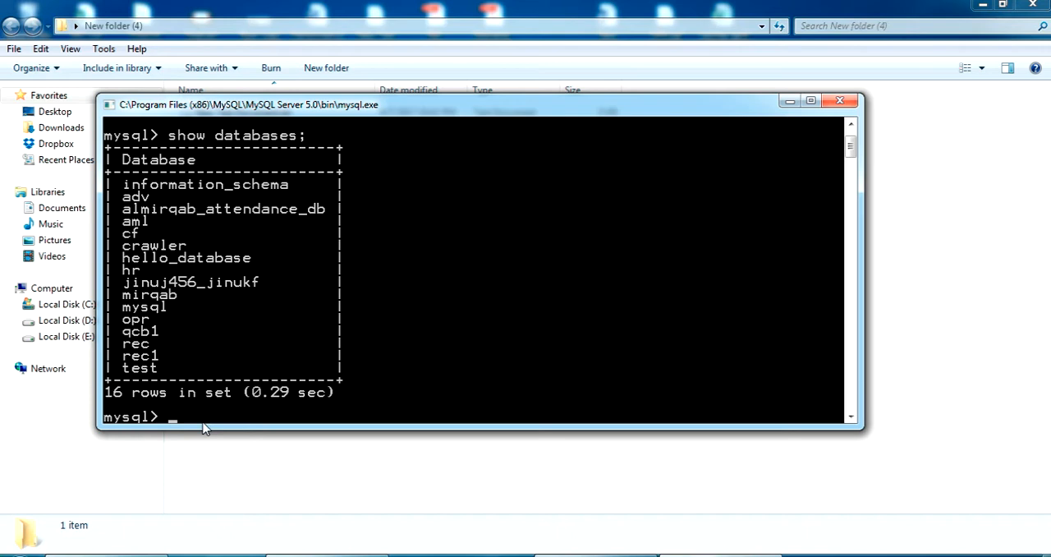
pyautogui.moveTo(170, 263)
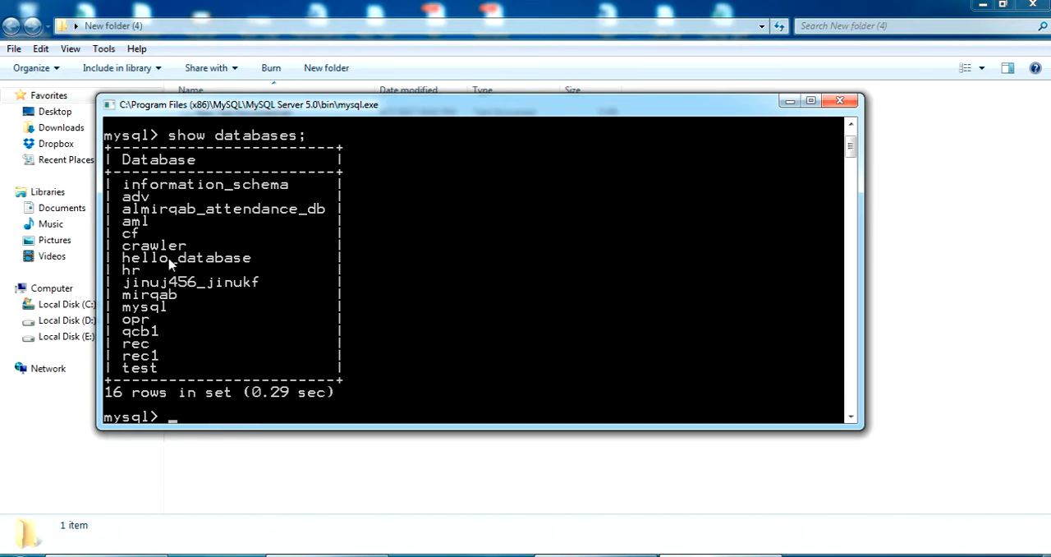
pyautogui.moveTo(131, 208)
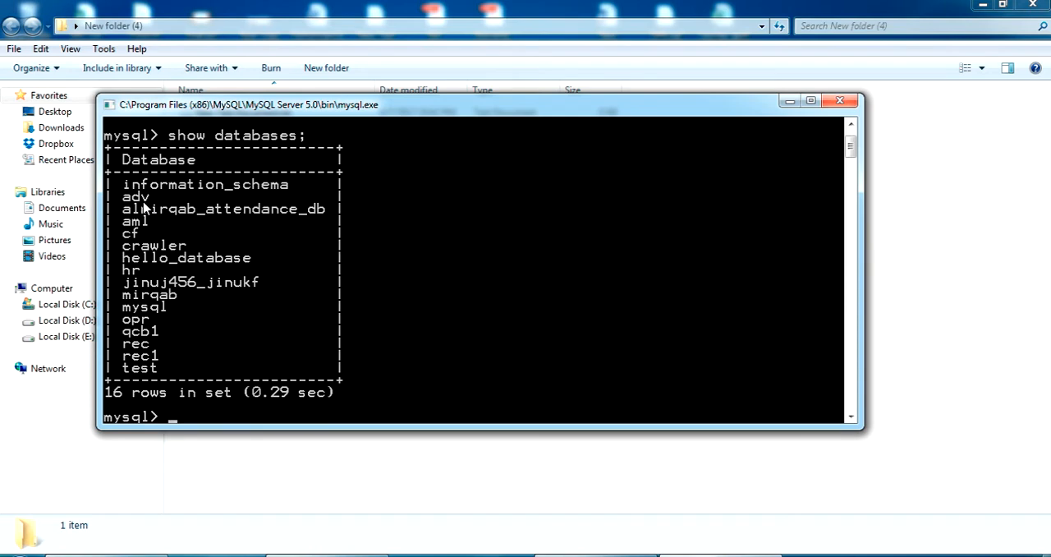
pyautogui.write('use adv;')
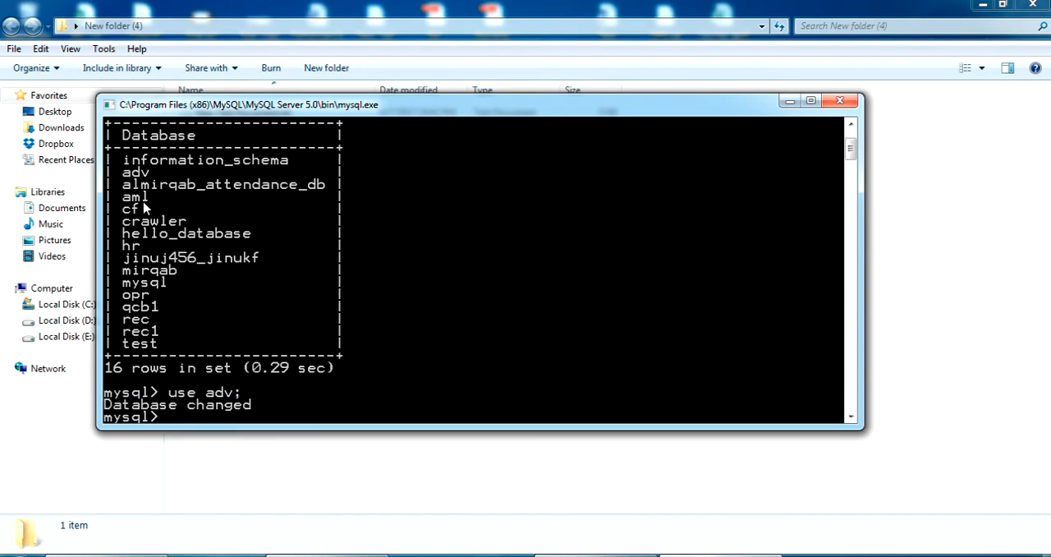
pyautogui.write('show tables;')
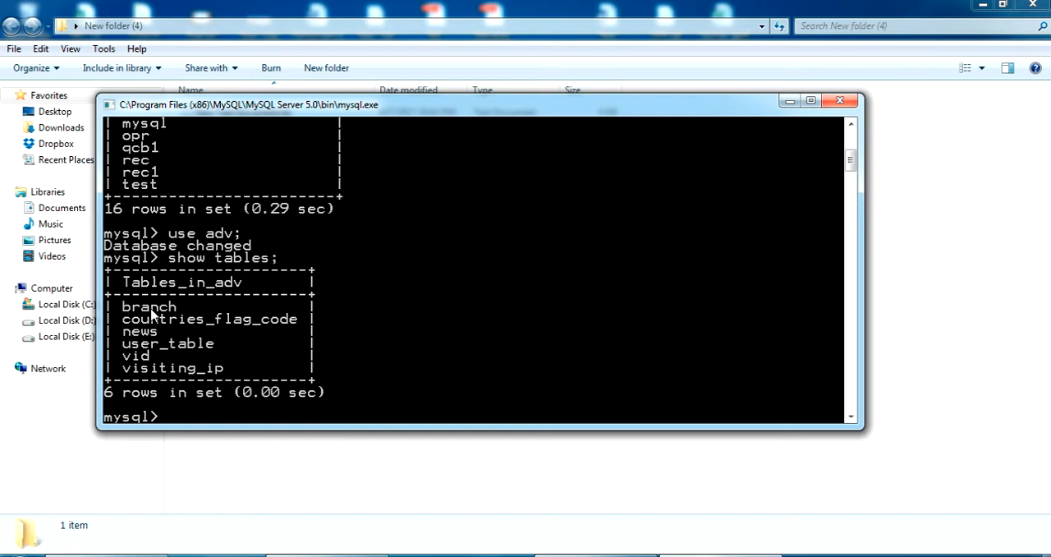
pyautogui.moveTo(181, 416)
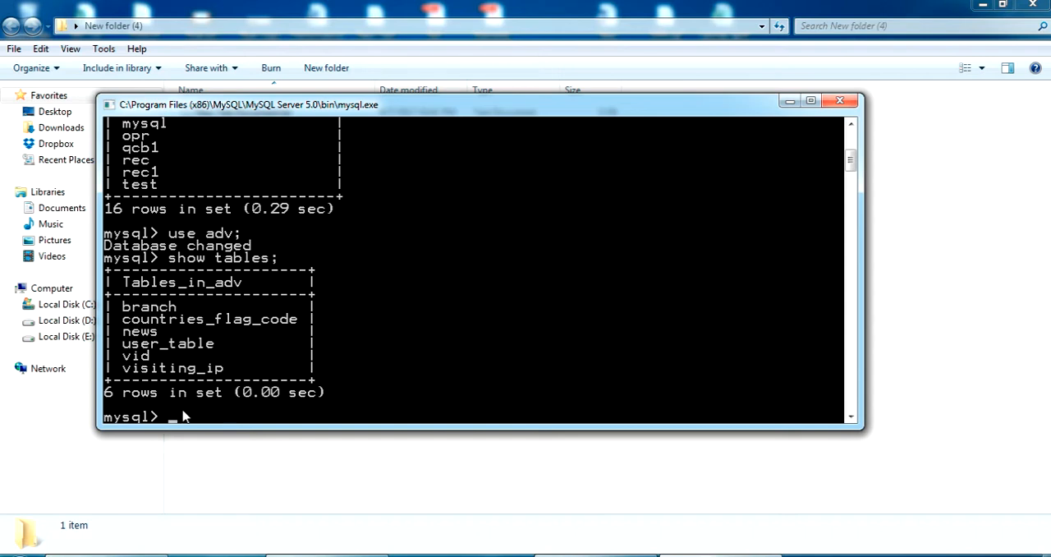
pyautogui.moveTo(655, 408)
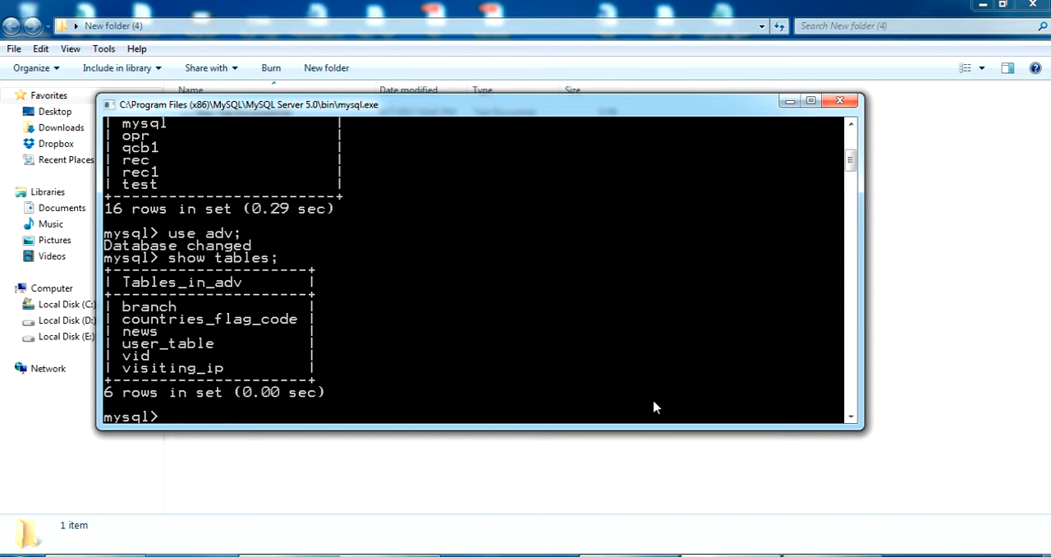
# Run select * from branch; to list Head Office, AL KHOR and test.
pyautogui.write('s')
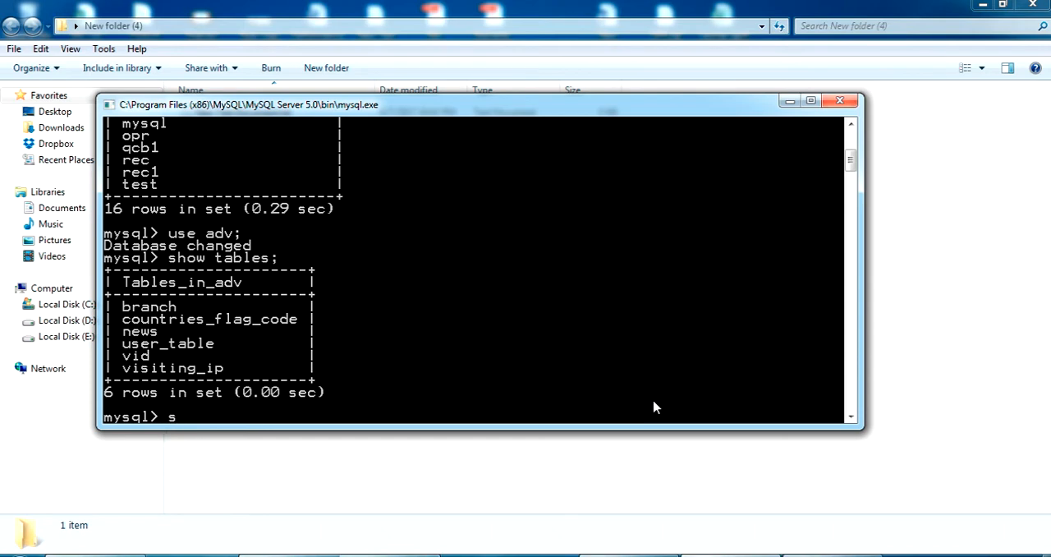
pyautogui.write('elect')
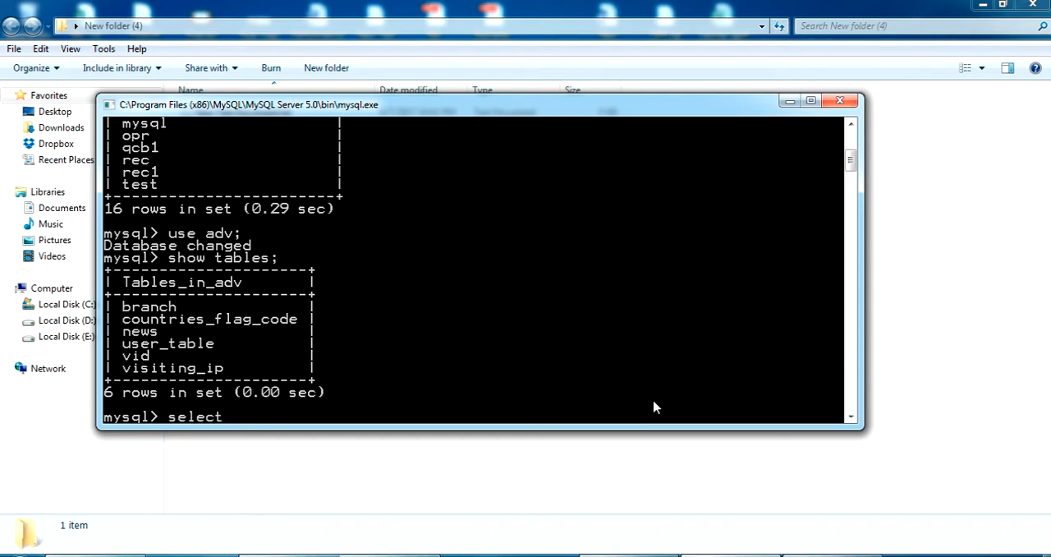
pyautogui.write('* from branch;')
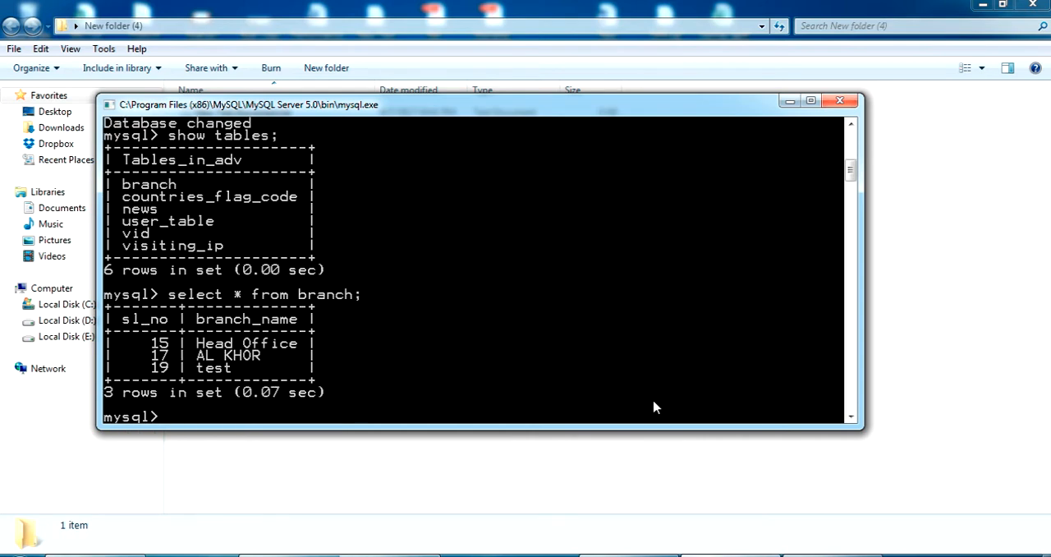
pyautogui.moveTo(343, 421)
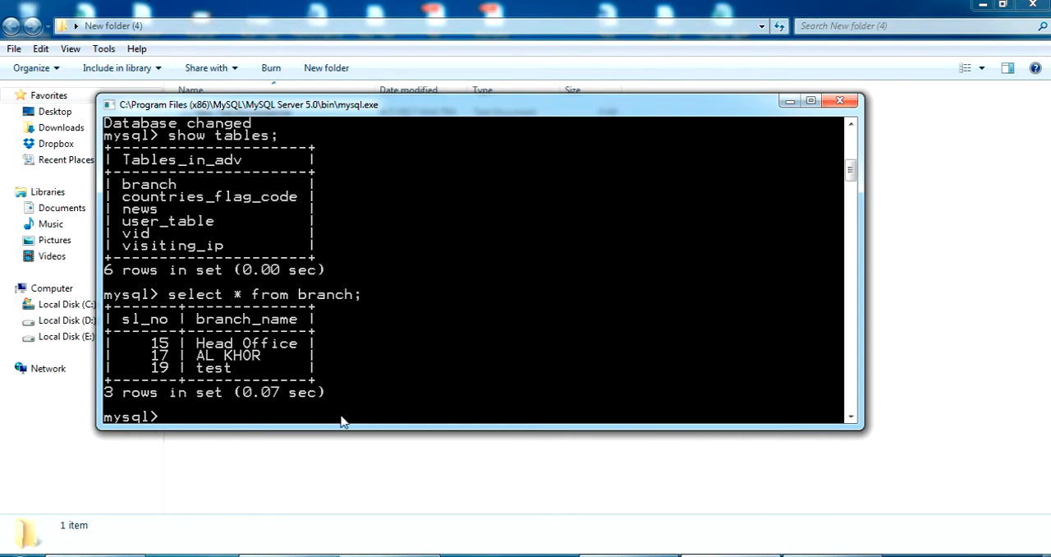
pyautogui.moveTo(256, 374)
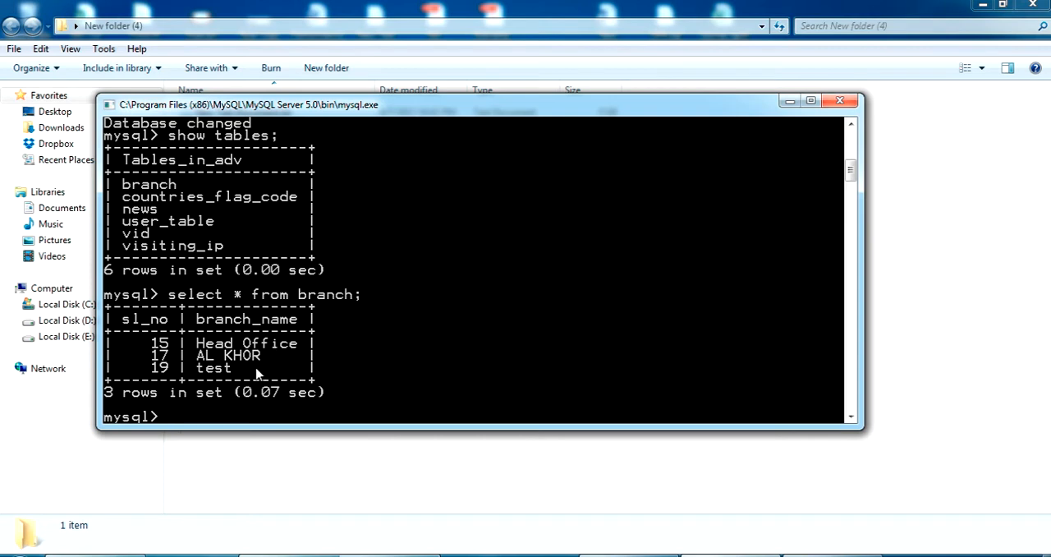
pyautogui.moveTo(424, 407)
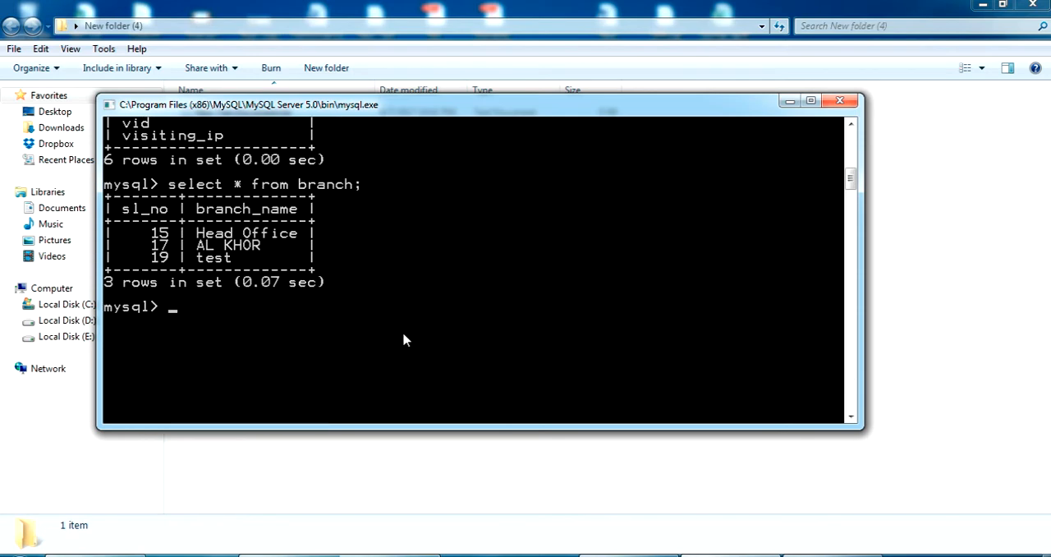
# Run create database adv_copy; to make the empty adv_copy database.
pyautogui.write('cre')
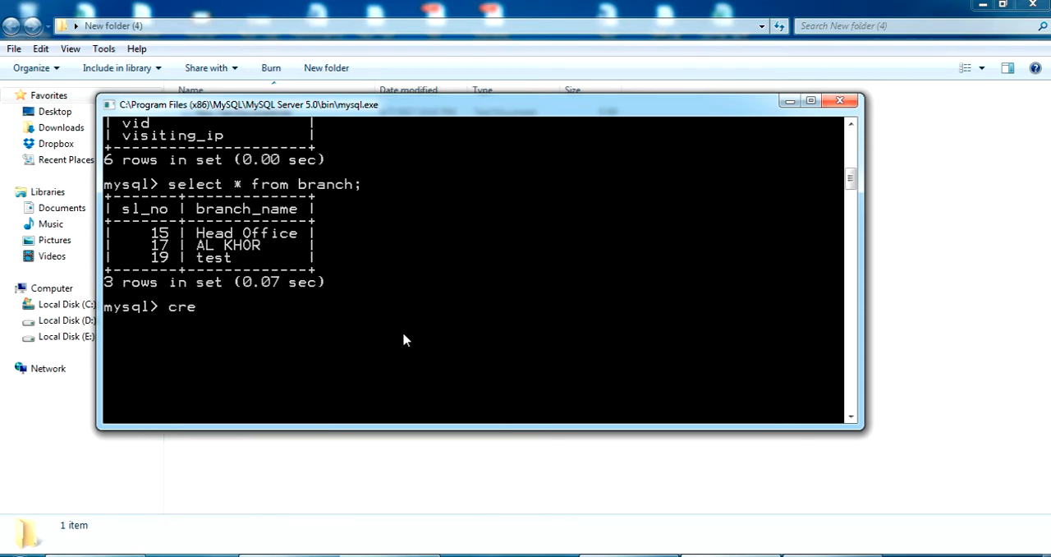
pyautogui.write('ate dataab')
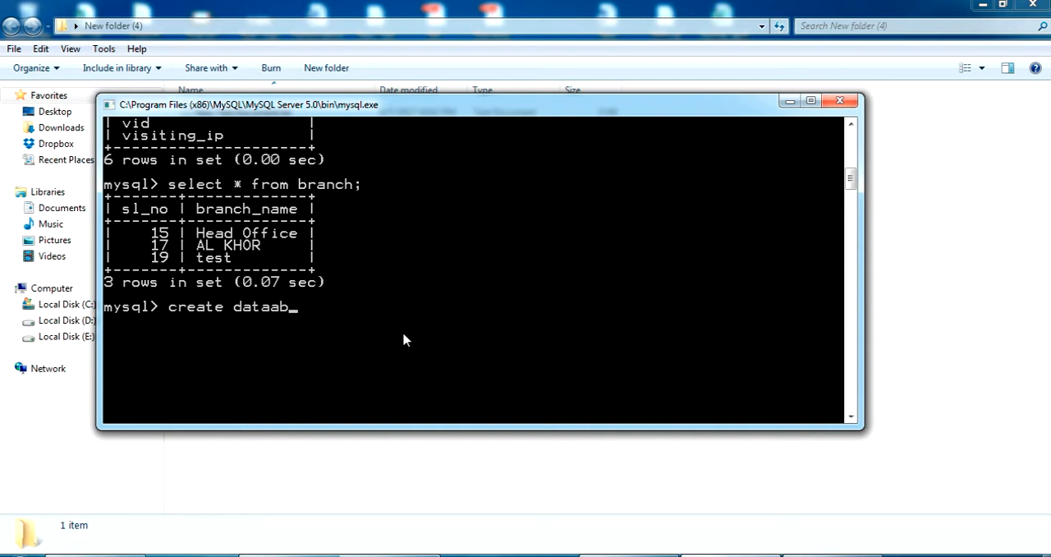
pyautogui.write('base')
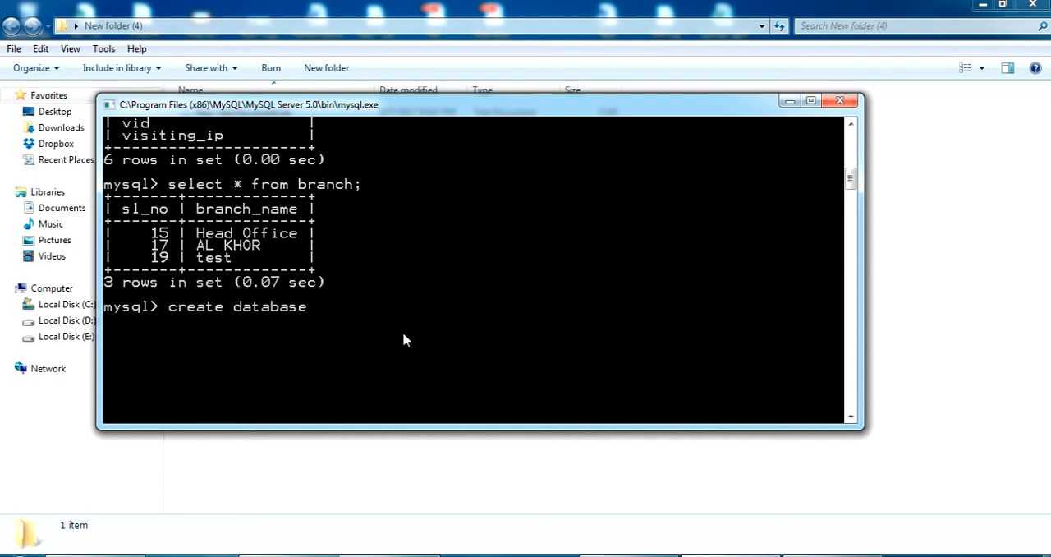
pyautogui.write('adv_')
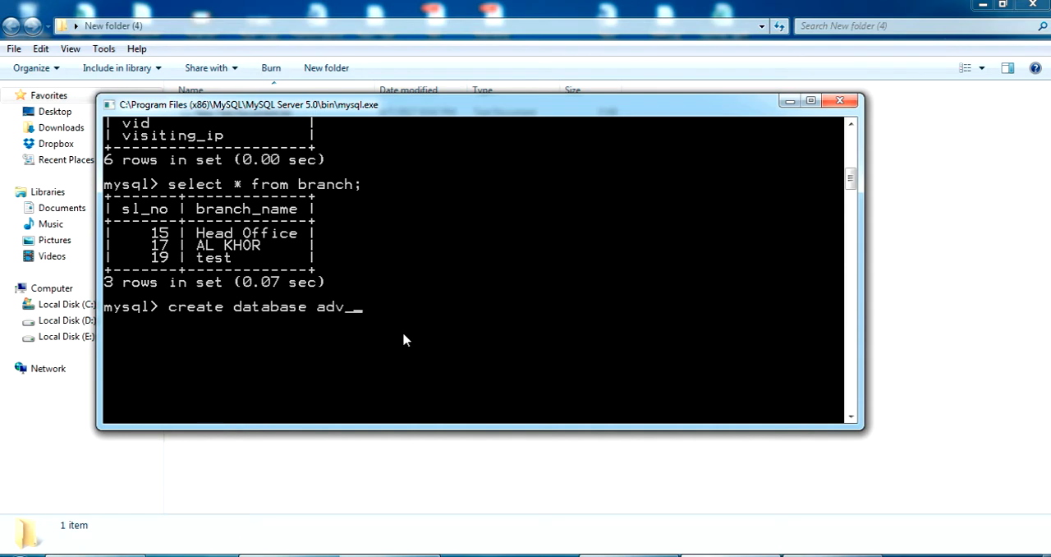
pyautogui.write('copy;')
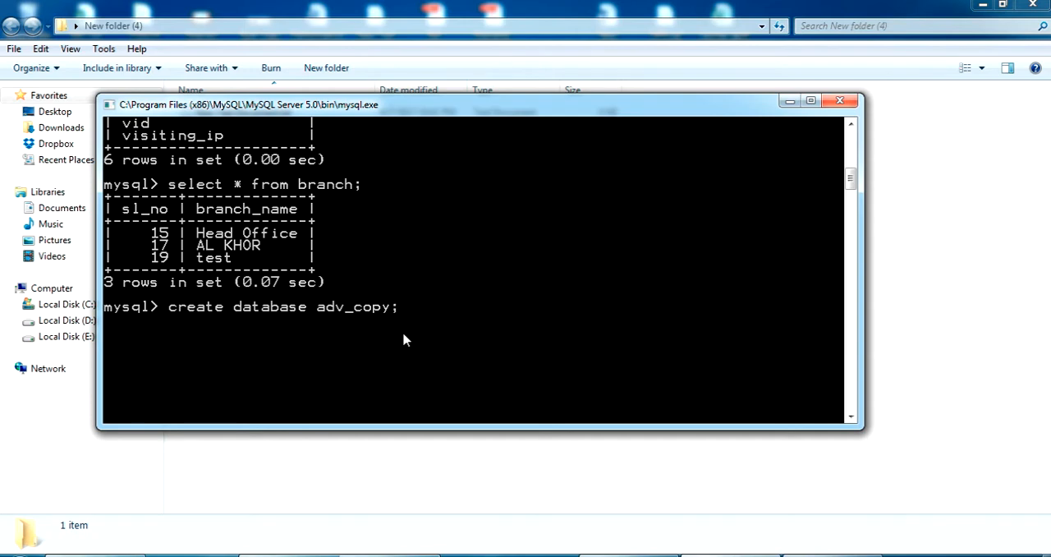
pyautogui.press('Return')
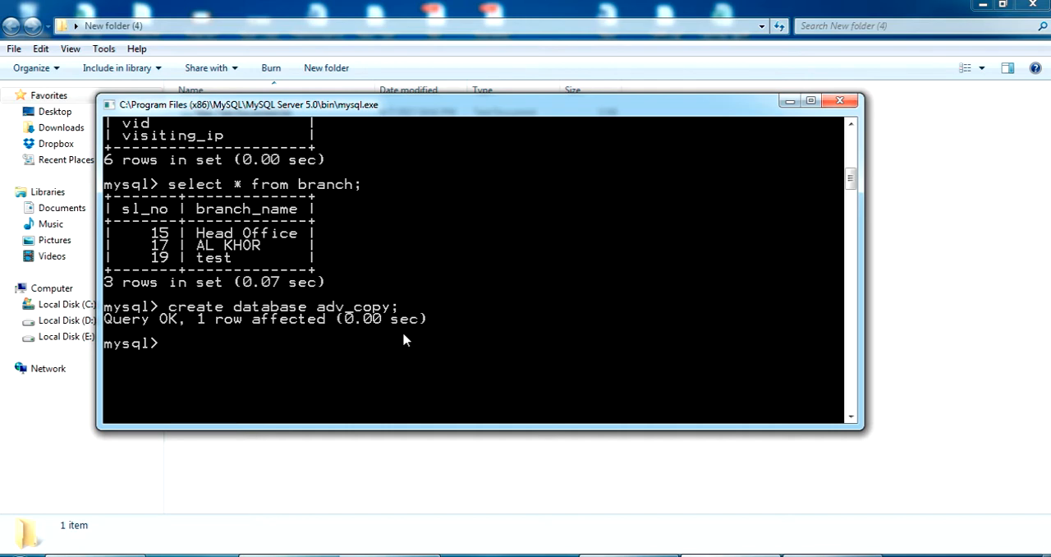
# Run use adv_copy; and confirm show tables returns an empty set.
pyautogui.write('use')
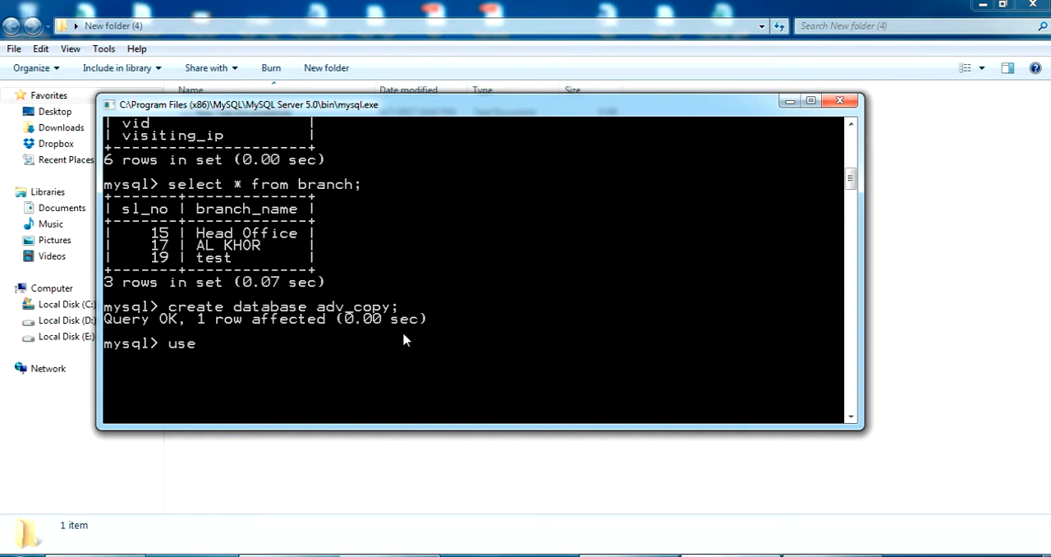
pyautogui.write('adv')
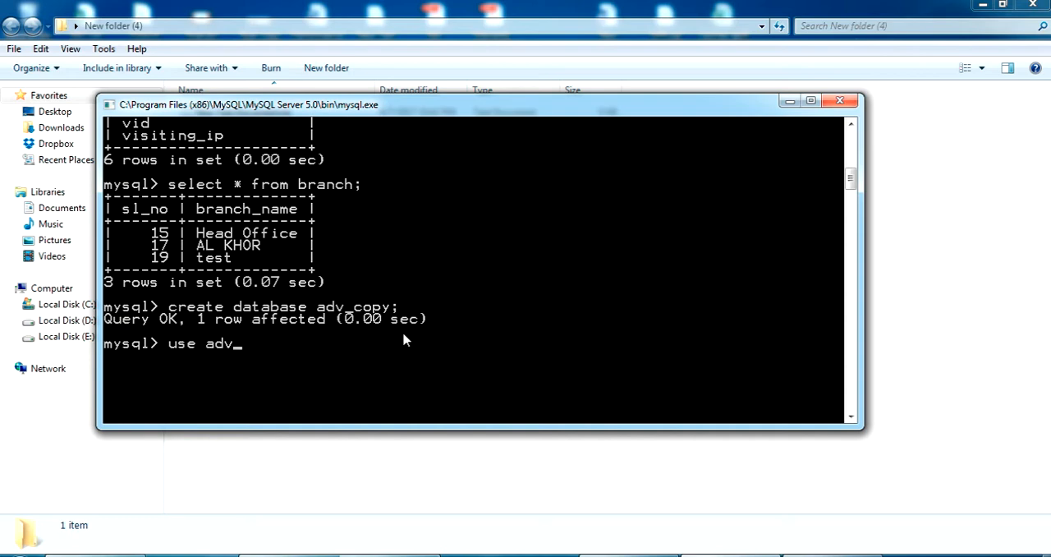
pyautogui.write('_copy;')
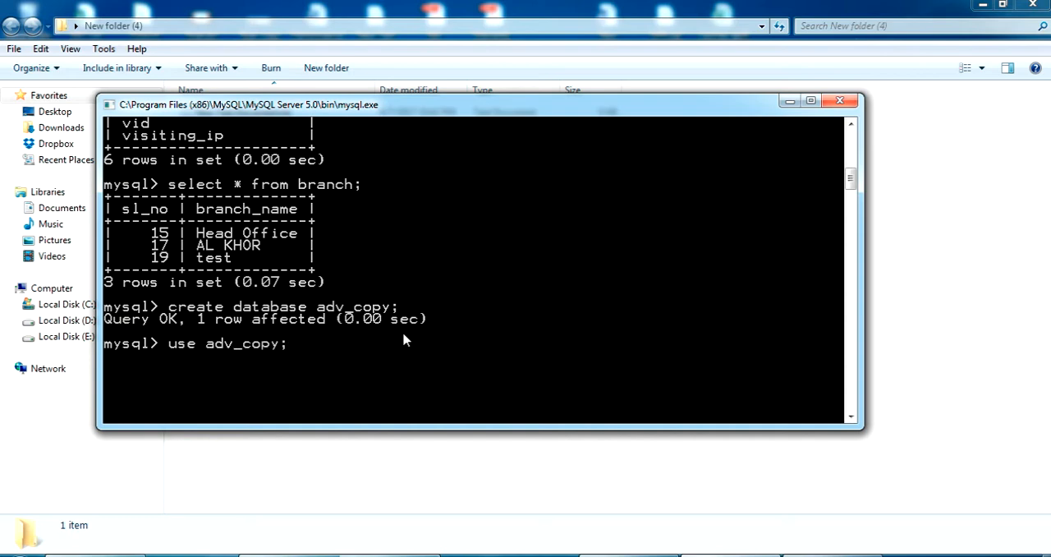
pyautogui.press('Return')
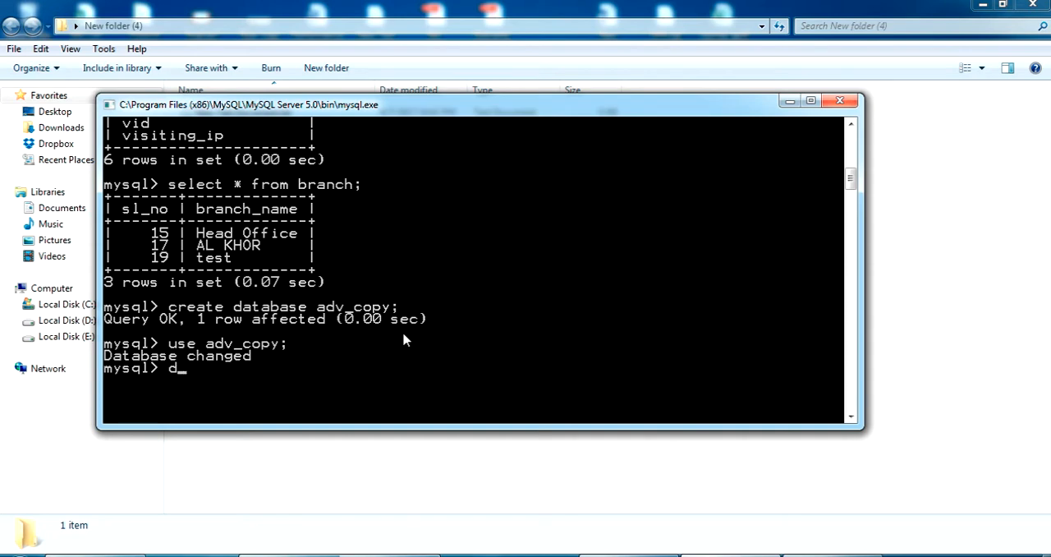
pyautogui.write('show tables')
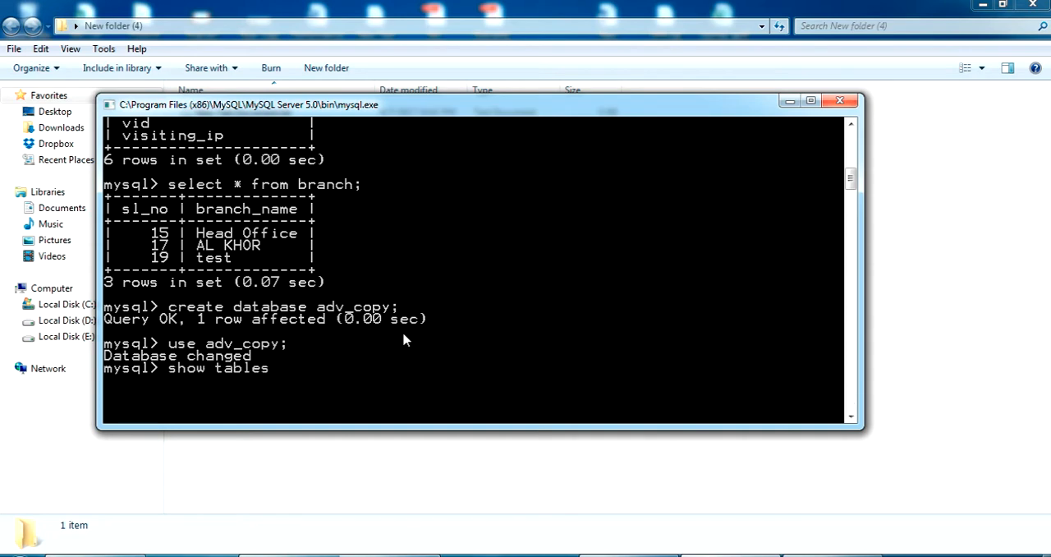
pyautogui.press('Return')
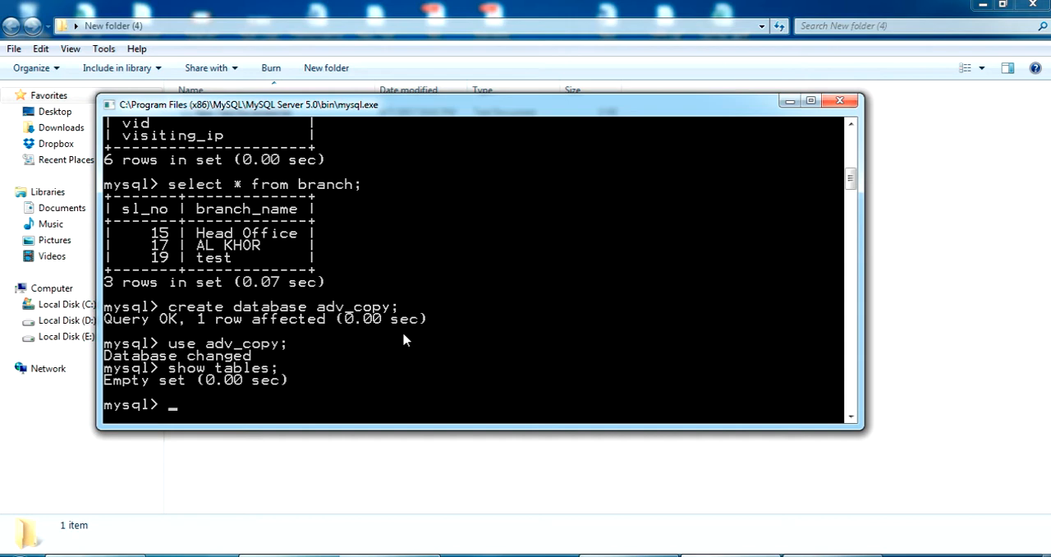
pyautogui.moveTo(312, 339)
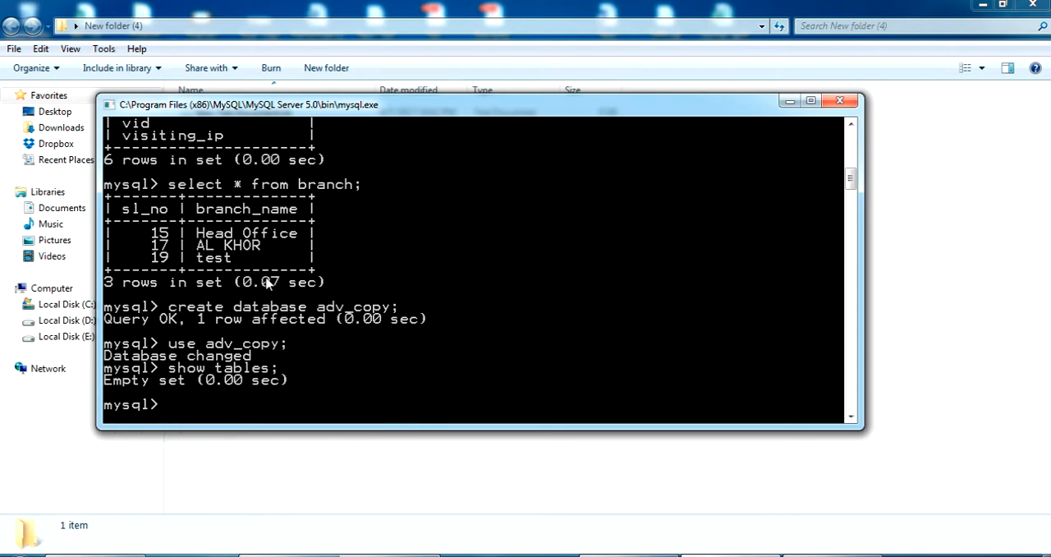
pyautogui.moveTo(267, 359)
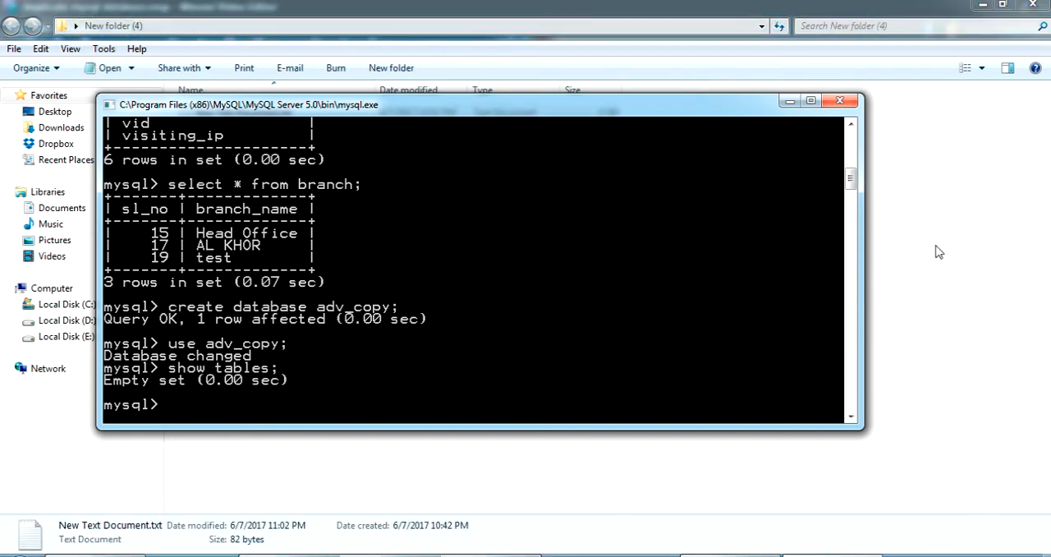
pyautogui.moveTo(960, 235)
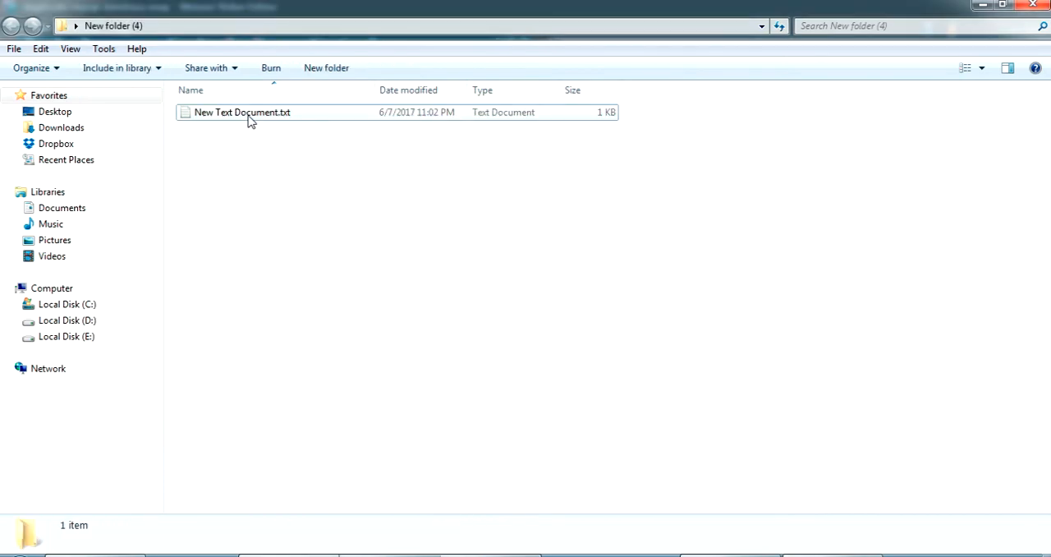
# Open New Text Document.txt in Notepad and copy its mysqldump adv | mysql adv_copy command.
pyautogui.doubleClick(241, 111)
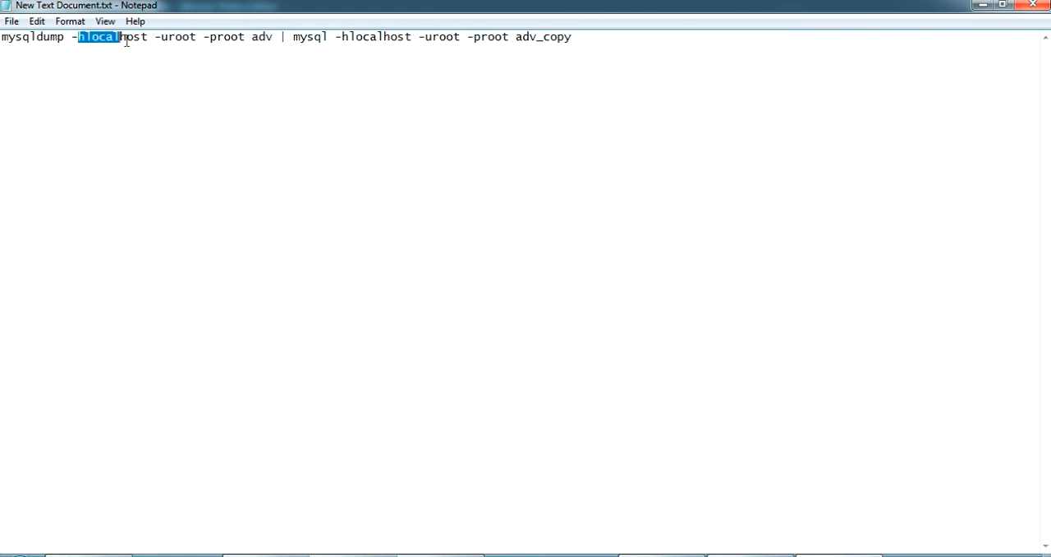
pyautogui.click(284, 67)
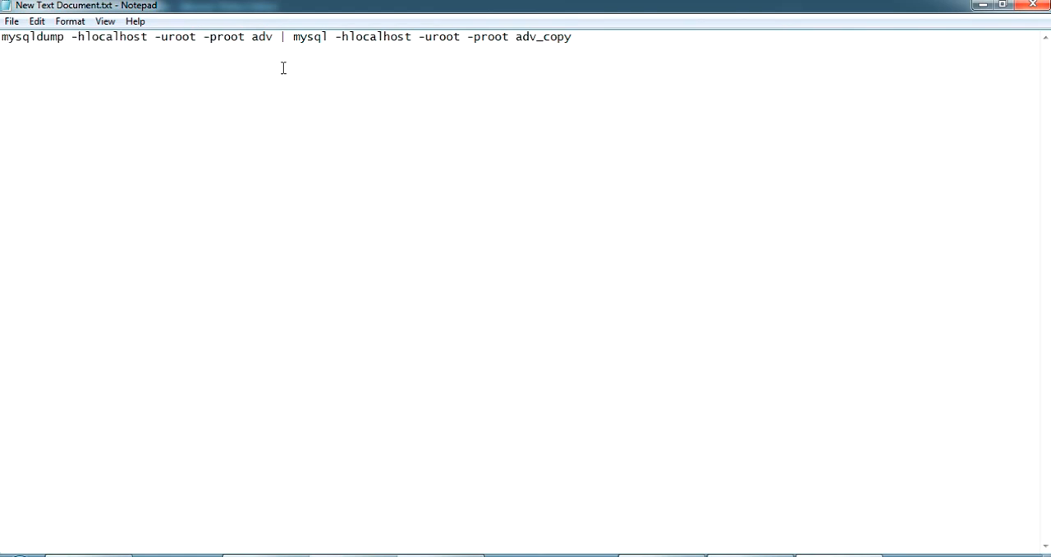
pyautogui.doubleClick(261, 36)
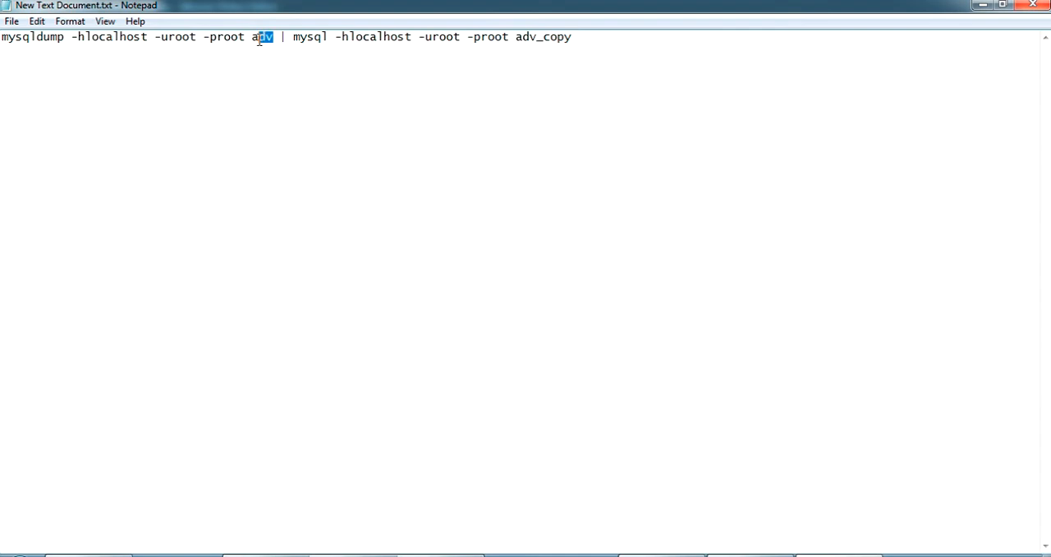
pyautogui.doubleClick(260, 36)
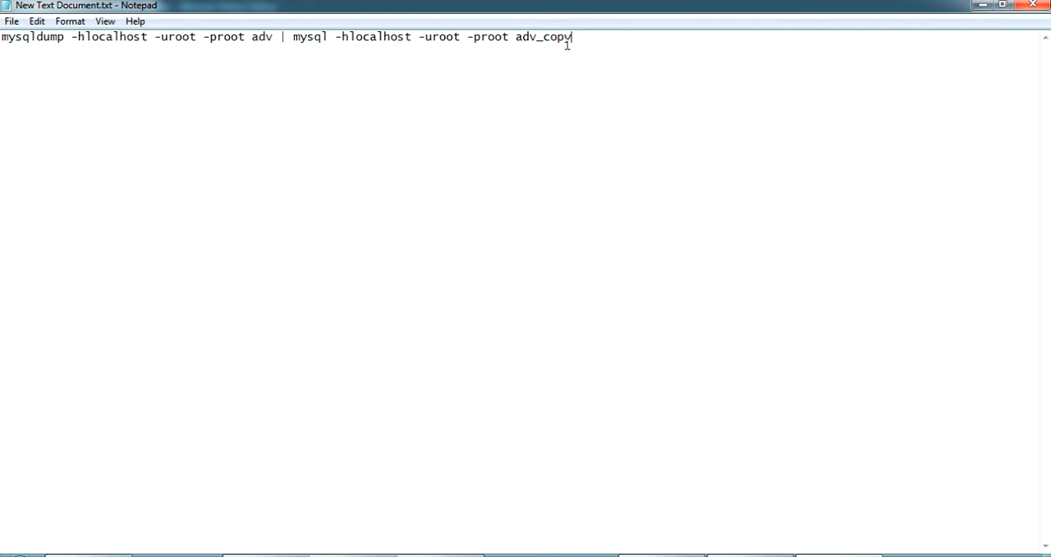
pyautogui.rightClick(287, 36)
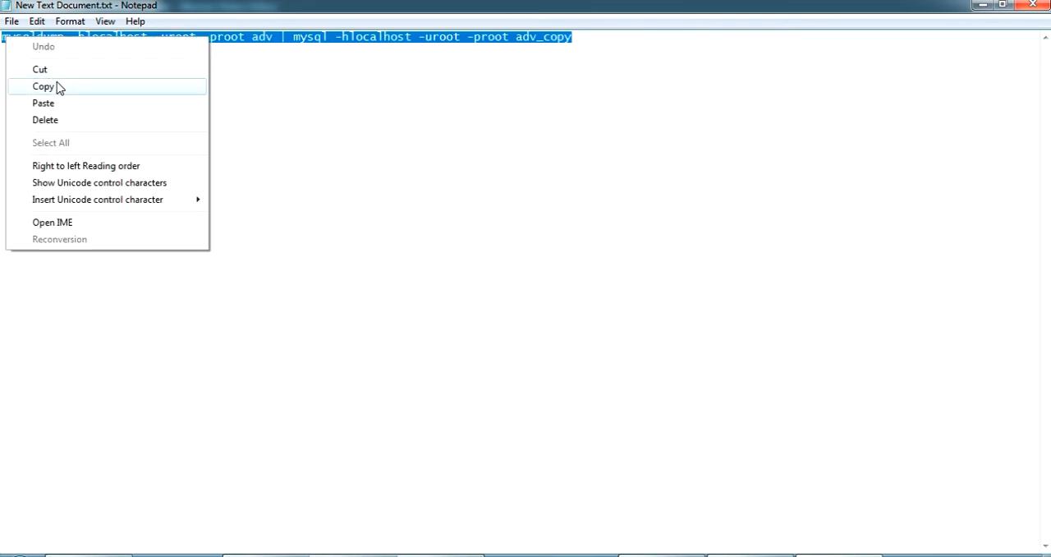
pyautogui.click(43, 86)
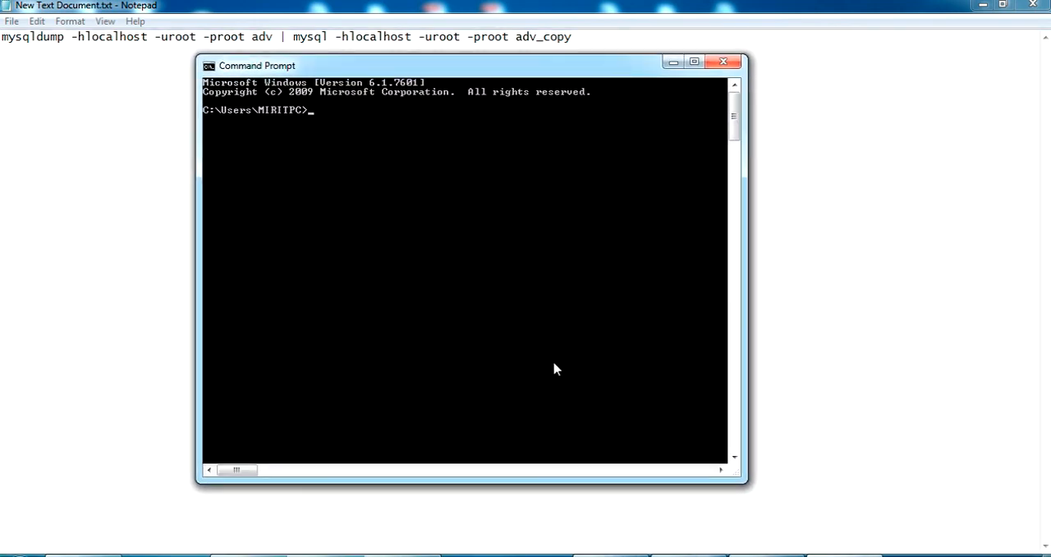
pyautogui.moveTo(554, 368)
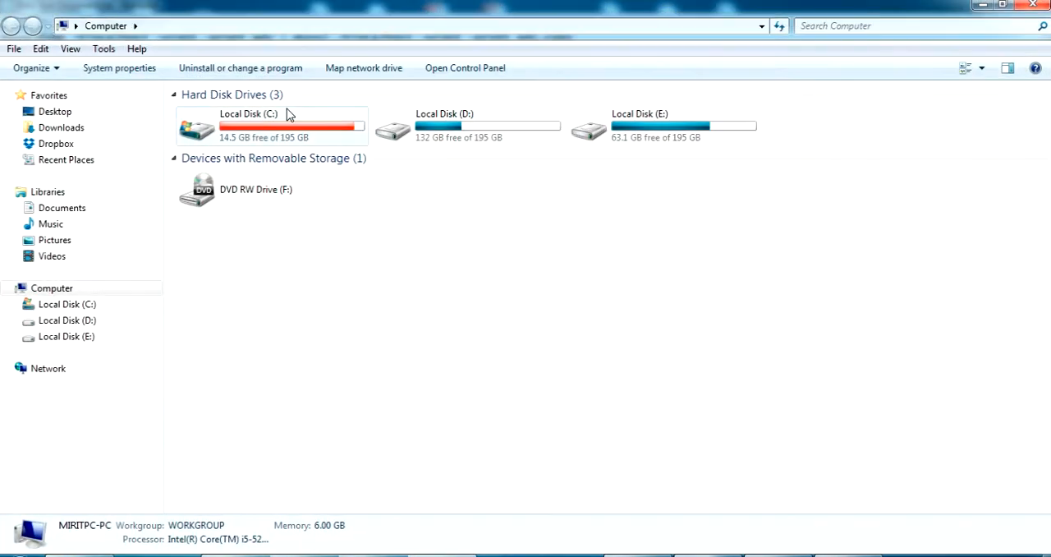
# Browse to C:\Program Files (x86)\MySQL\MySQL Server 5.0\bin and select mysql.exe.
pyautogui.doubleClick(248, 113)
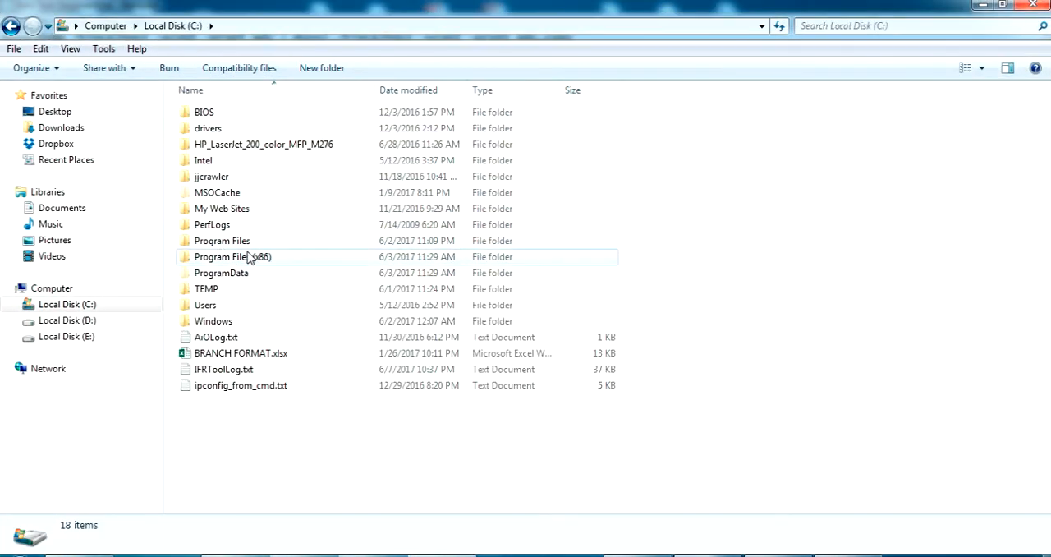
pyautogui.doubleClick(232, 256)
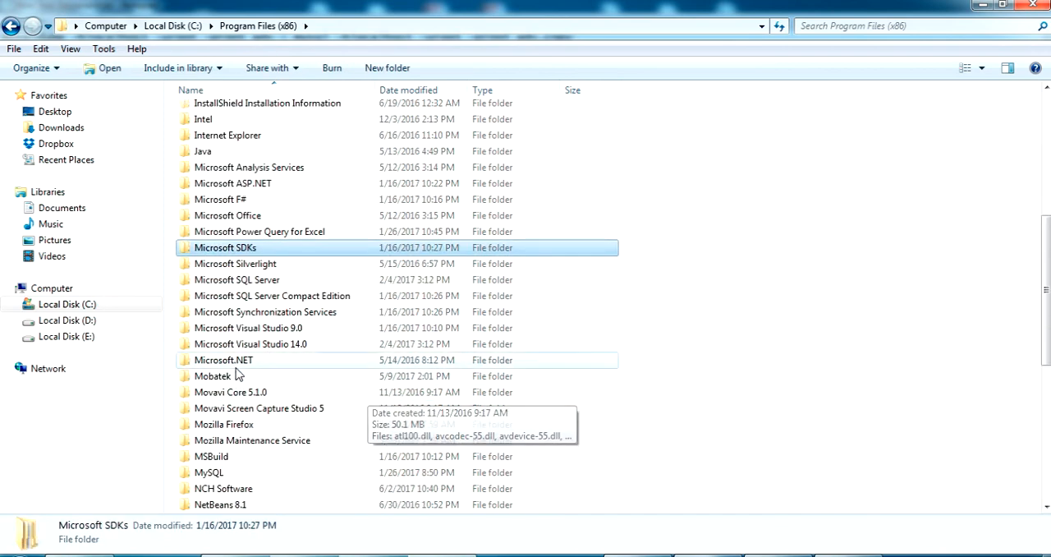
pyautogui.doubleClick(208, 472)
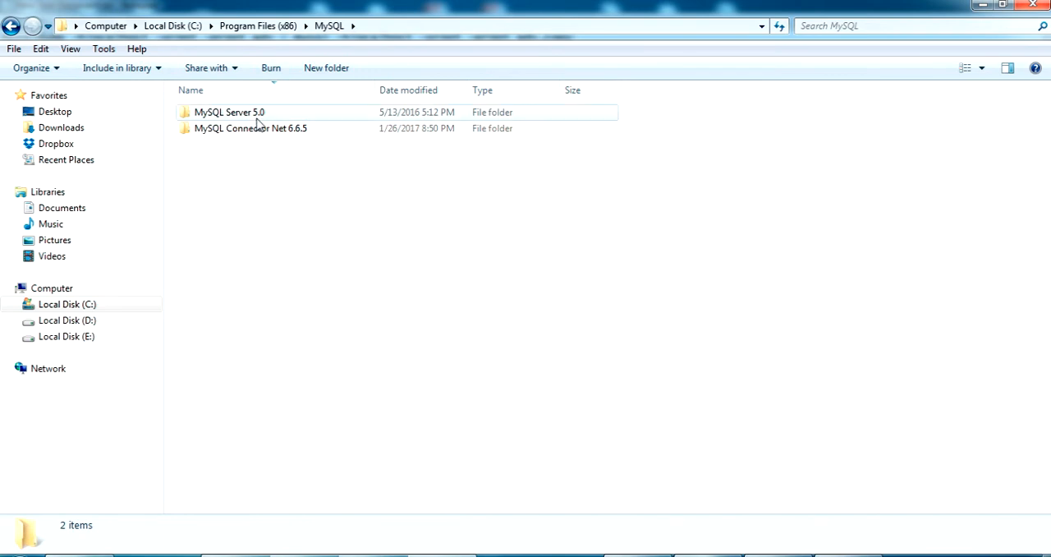
pyautogui.doubleClick(229, 112)
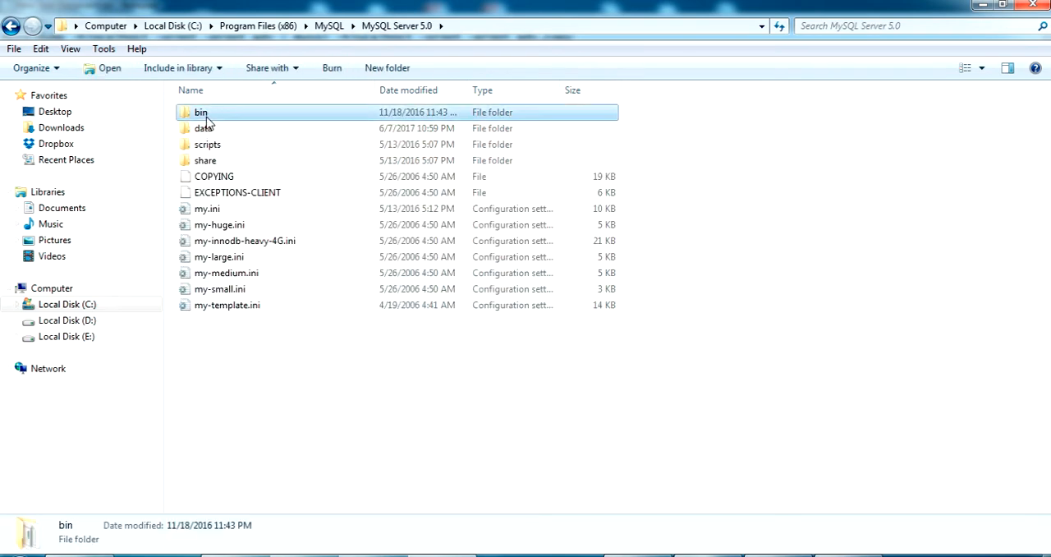
pyautogui.doubleClick(200, 111)
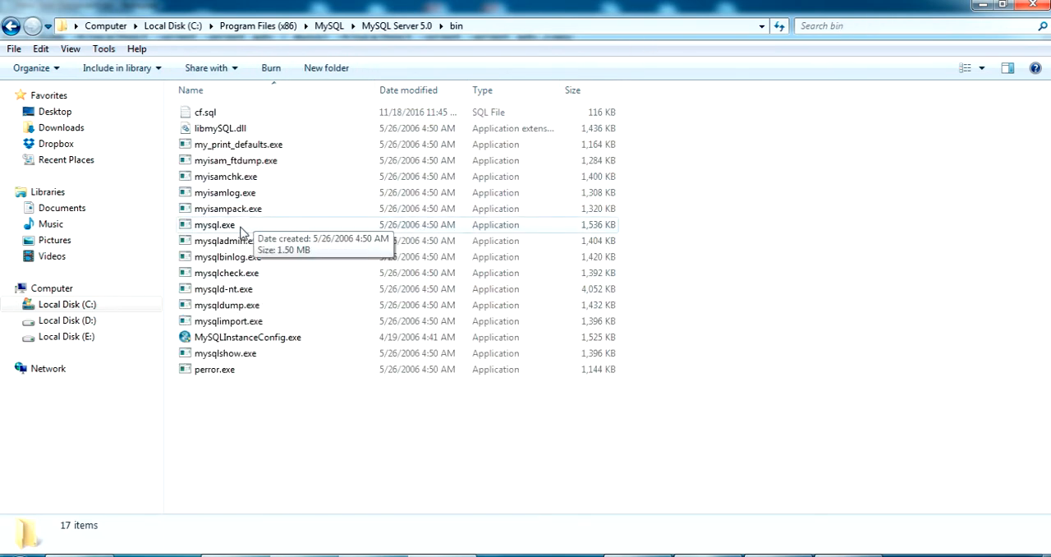
pyautogui.click(214, 224)
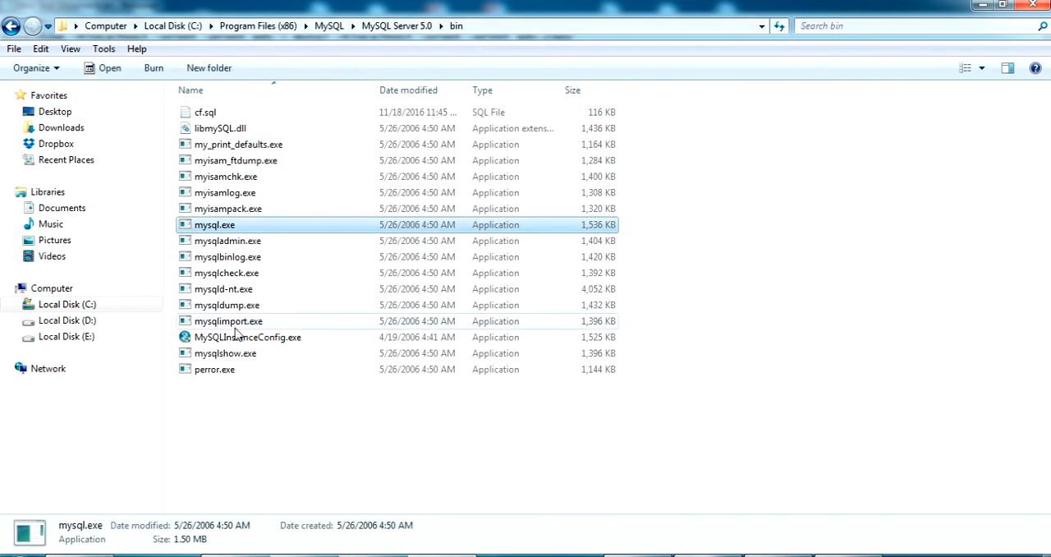
pyautogui.moveTo(230, 170)
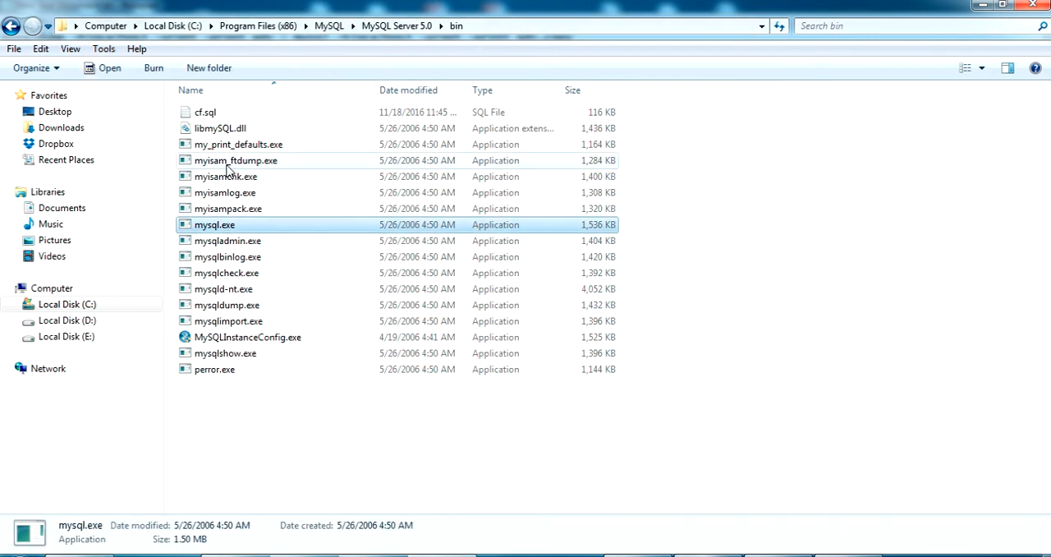
pyautogui.click(227, 304)
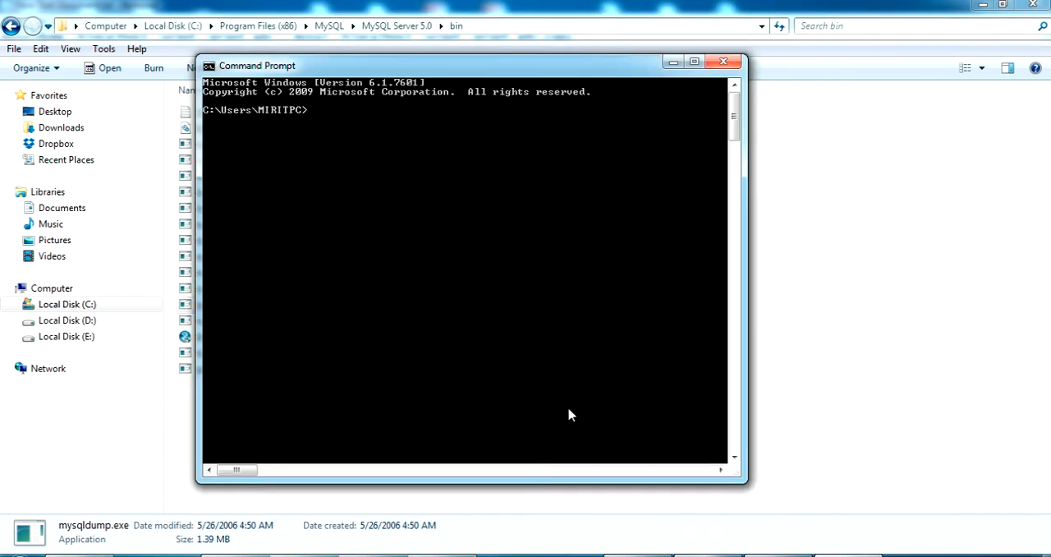
pyautogui.moveTo(449, 260)
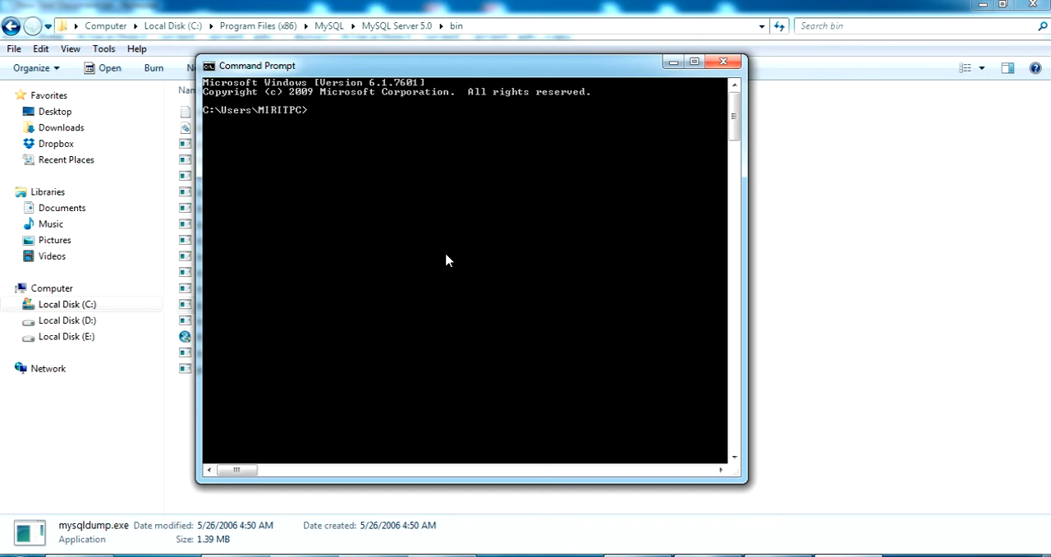
# Change the Command Prompt directory to the pasted MySQL Server 5.0 bin path.
pyautogui.write('cd ""')
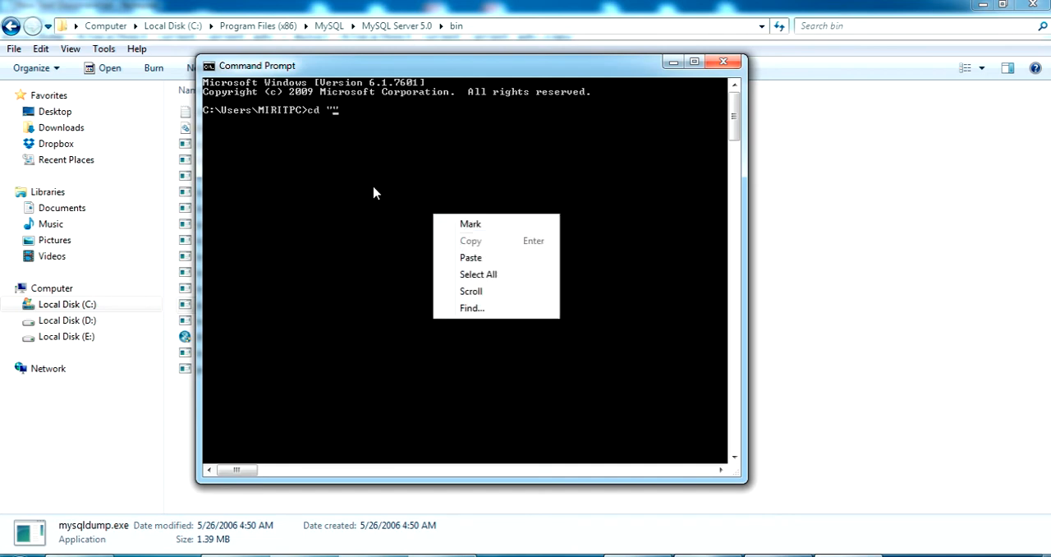
pyautogui.click(471, 257)
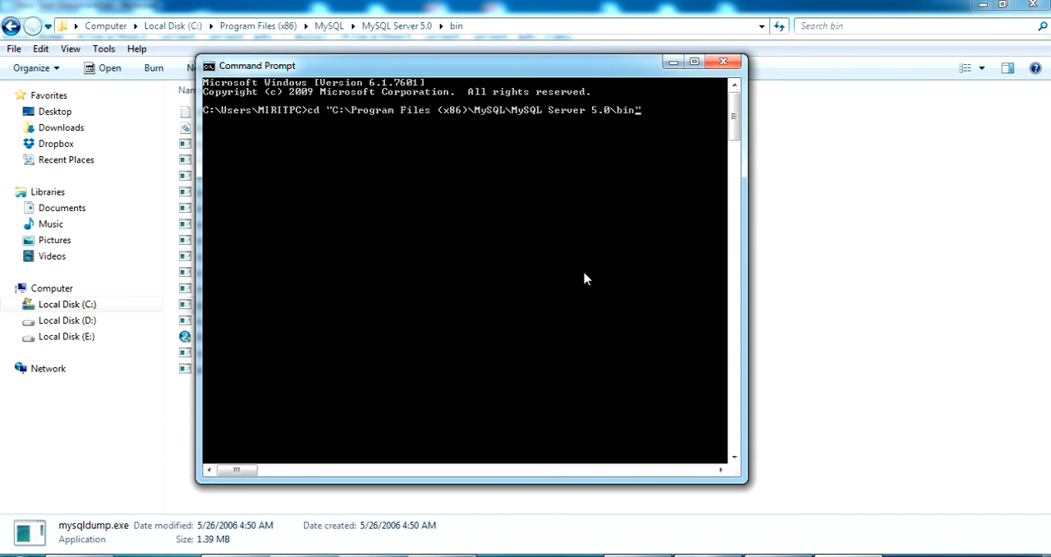
pyautogui.press('Return')
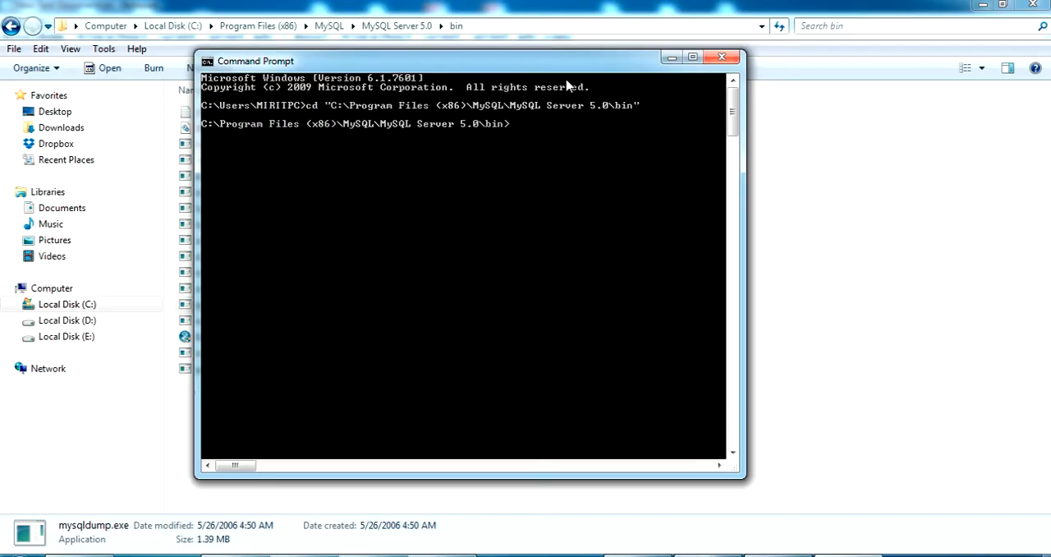
pyautogui.click(692, 57)
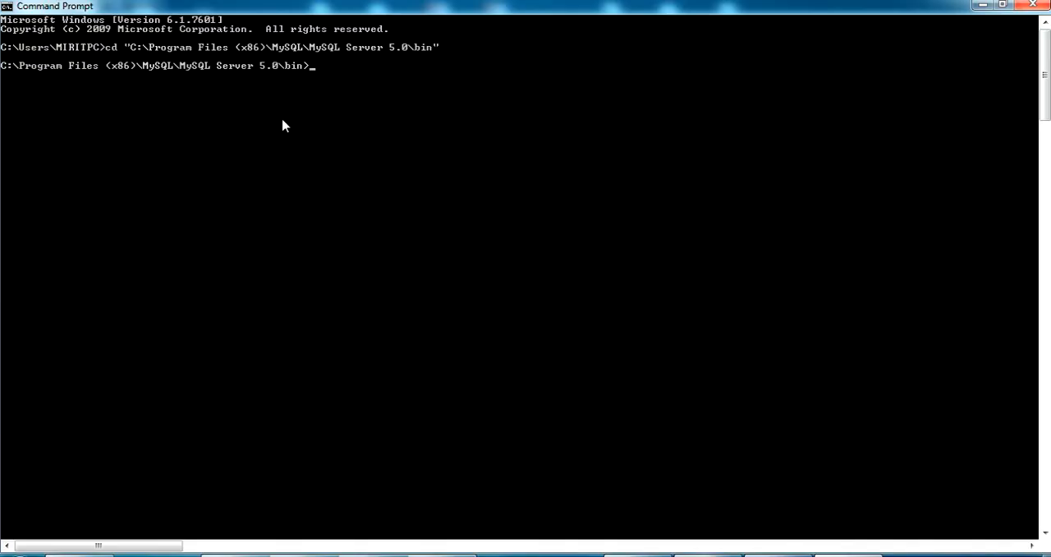
pyautogui.moveTo(314, 74)
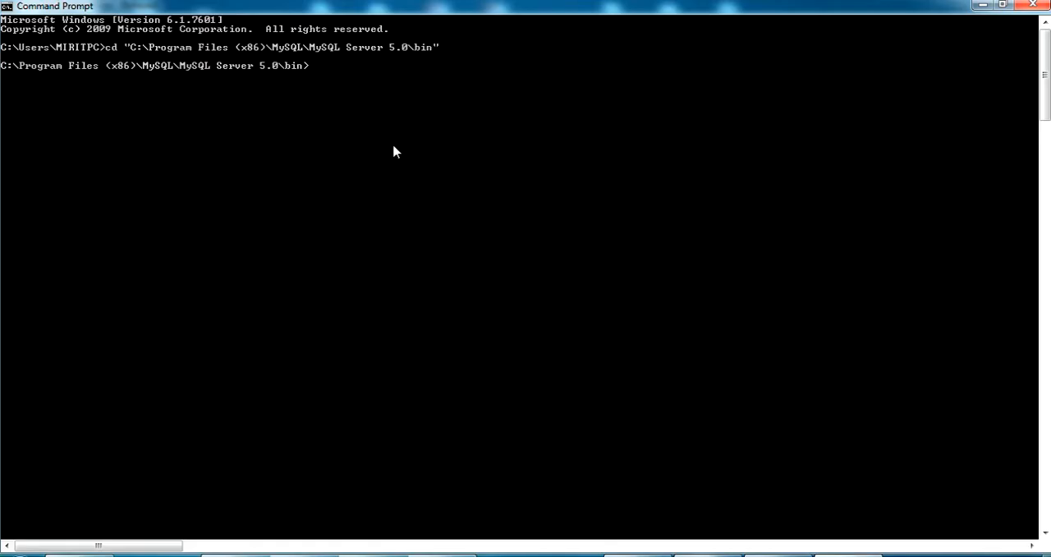
pyautogui.write('mysqldump -hlocalhost -uroot -proot adv | mysql -hlocalhost -uroot -proot adv_copy')
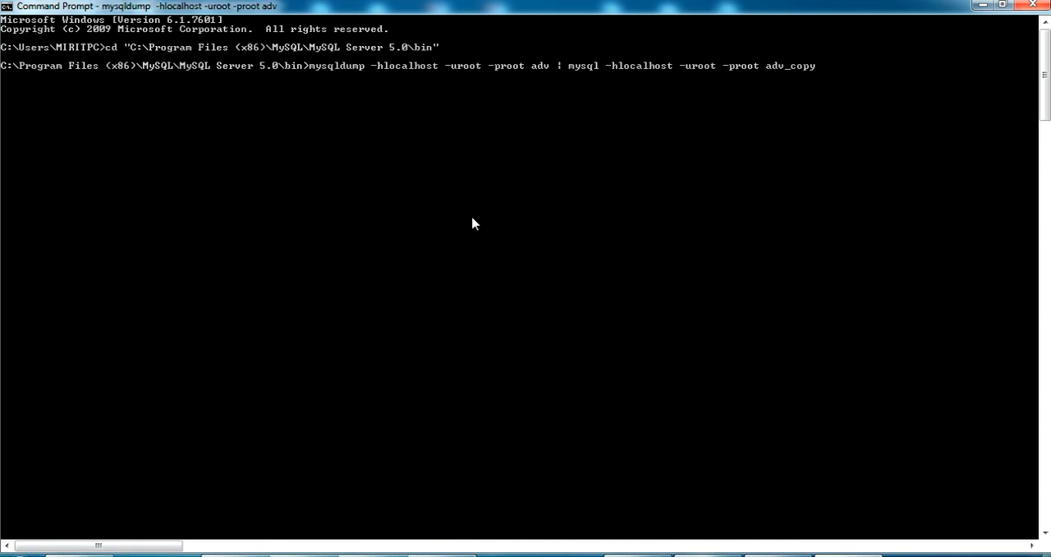
pyautogui.press('Return')
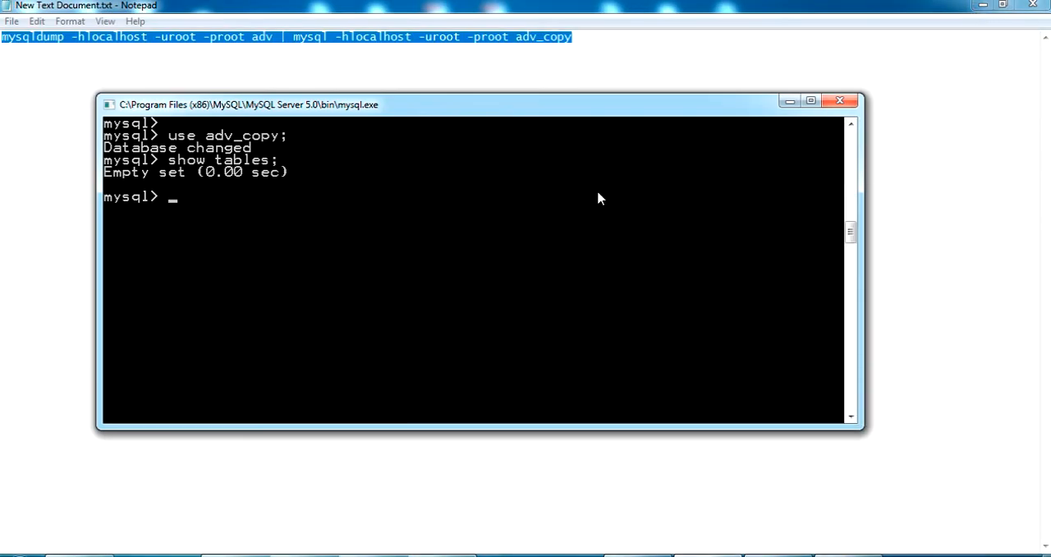
pyautogui.moveTo(332, 263)
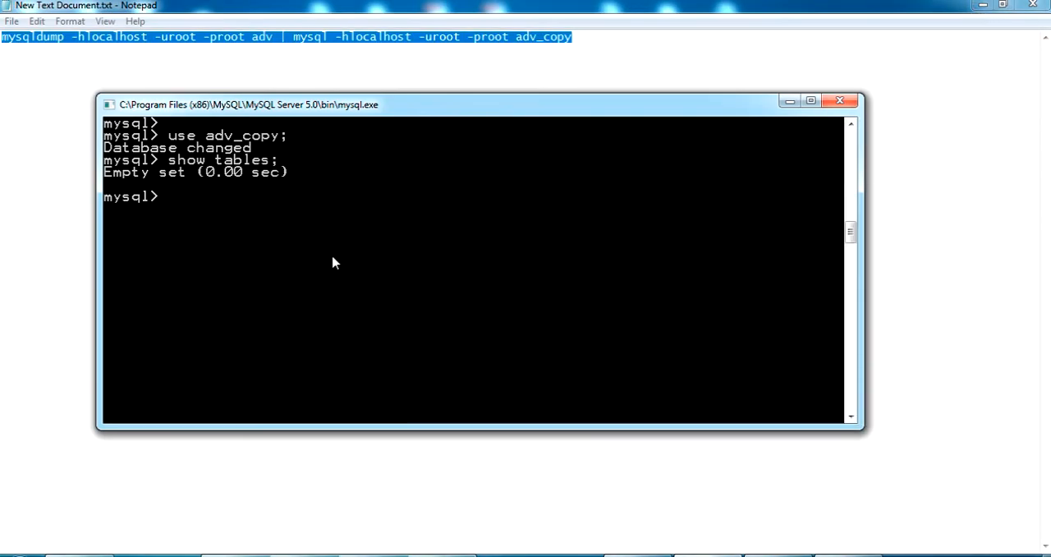
pyautogui.moveTo(447, 296)
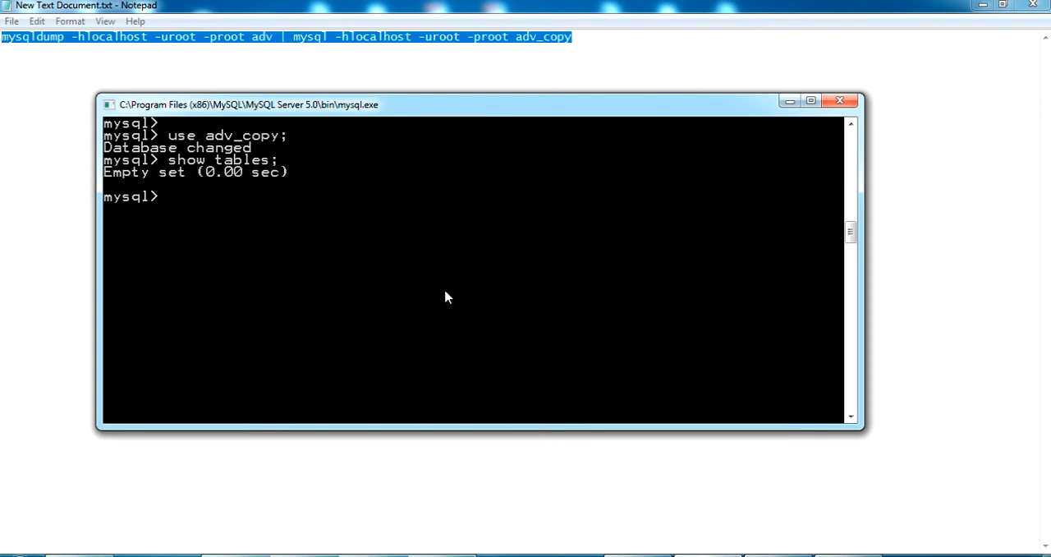
# Run show tables; in adv_copy to list six tables including branch, news and user_table.
pyautogui.write('show tables;')
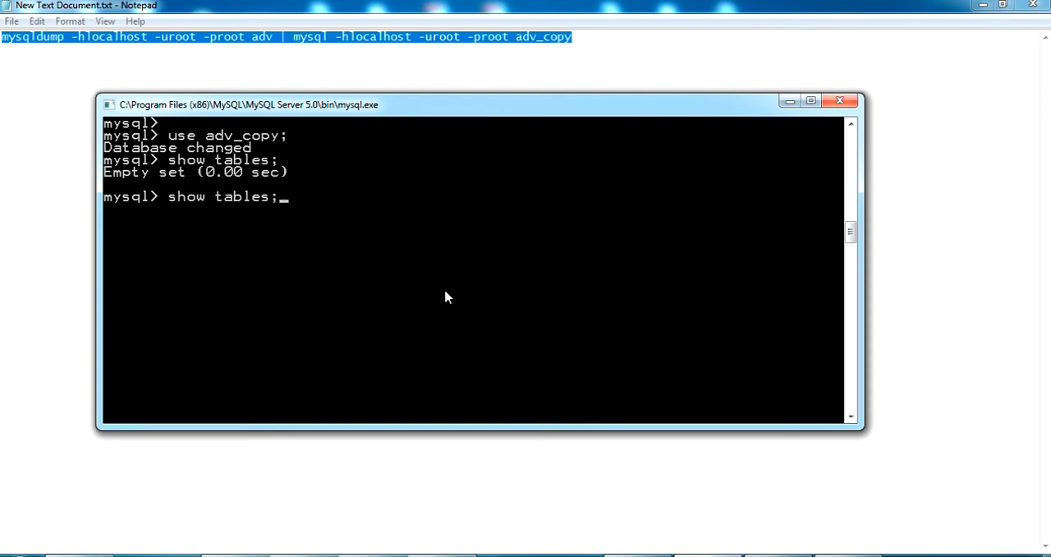
pyautogui.press('Return')
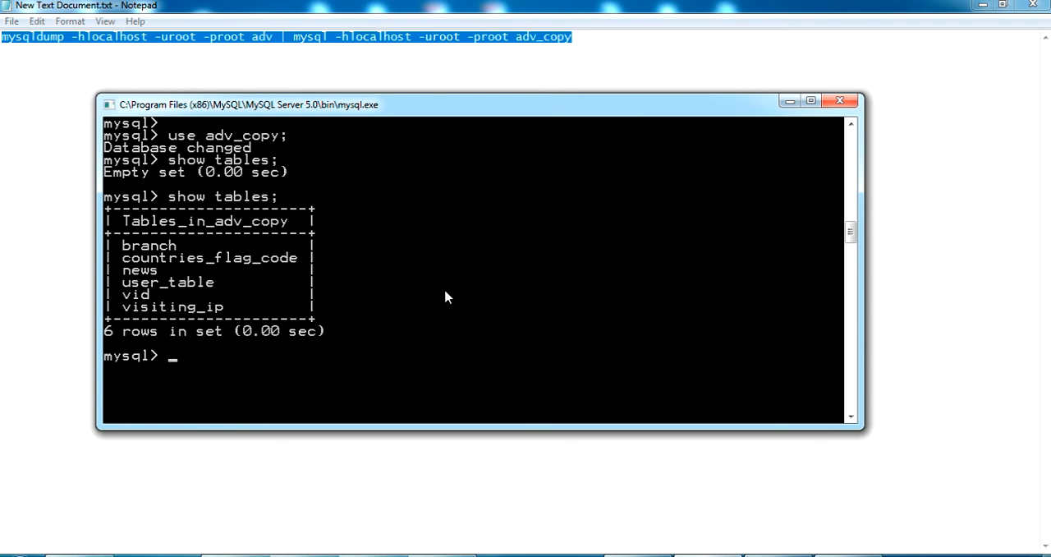
pyautogui.moveTo(226, 231)
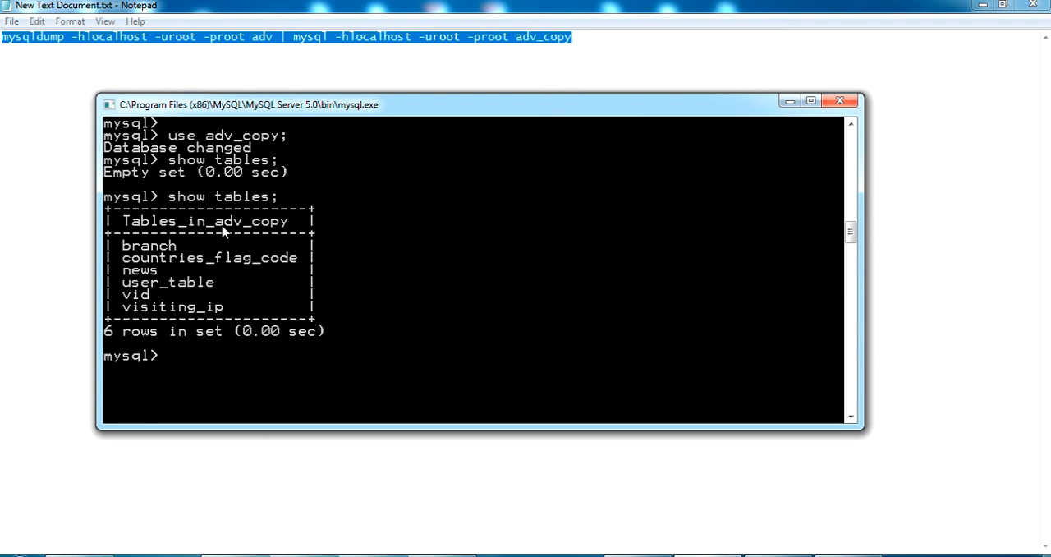
pyautogui.moveTo(199, 324)
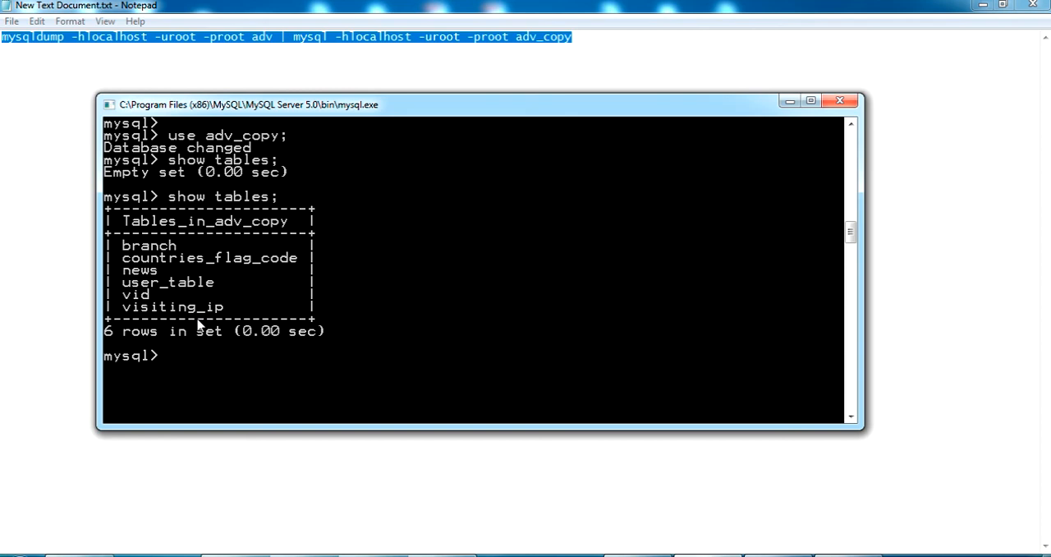
pyautogui.moveTo(507, 388)
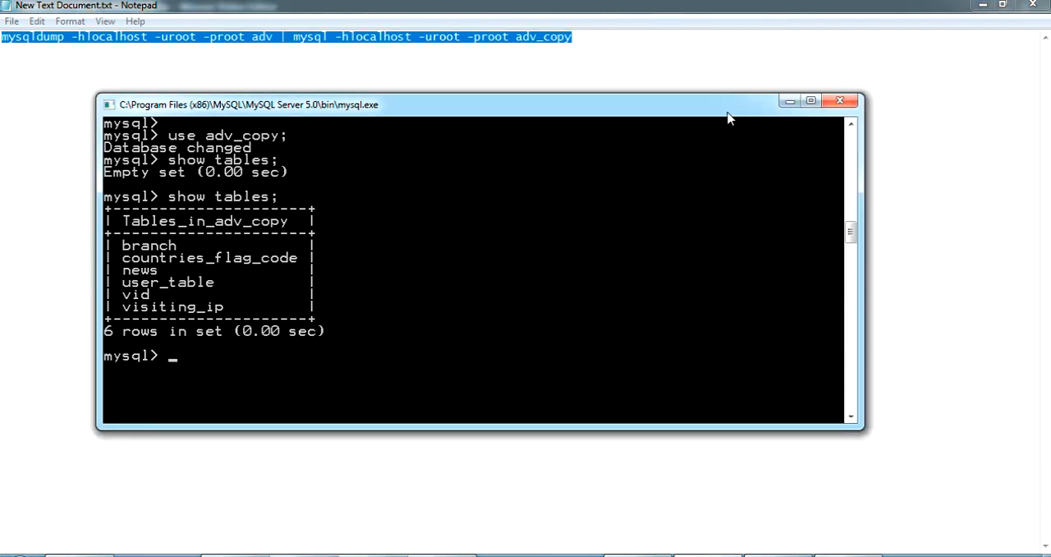
# Run select * from branch; in adv_copy, returning Head Office, AL KHOR and test.
pyautogui.write('select from')
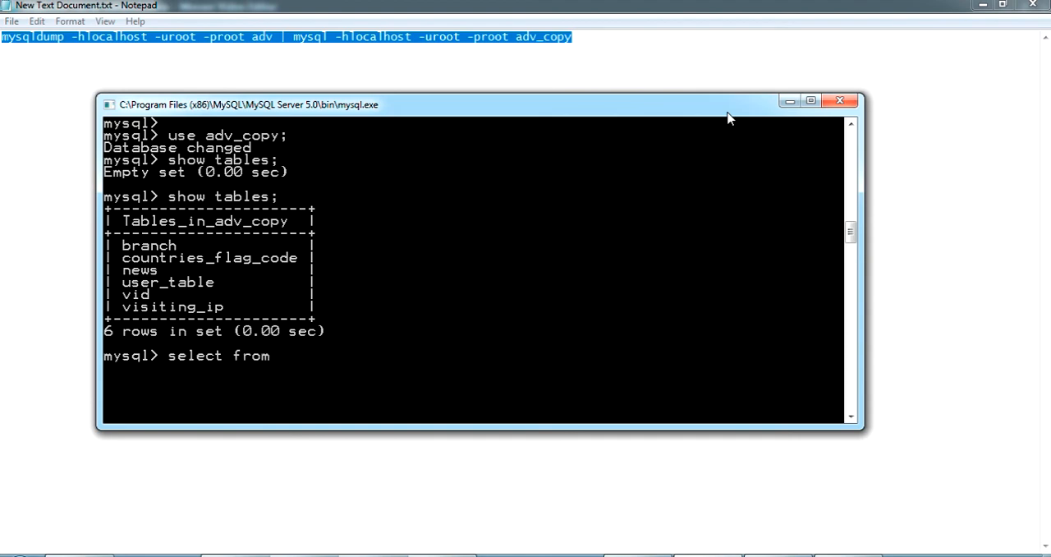
pyautogui.press('BackSpace')
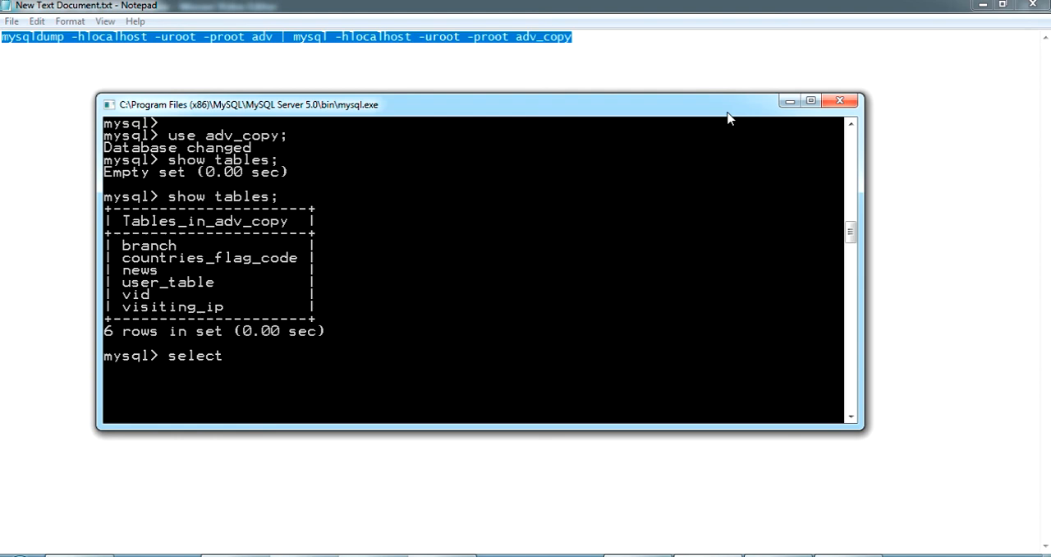
pyautogui.write('* from ba')
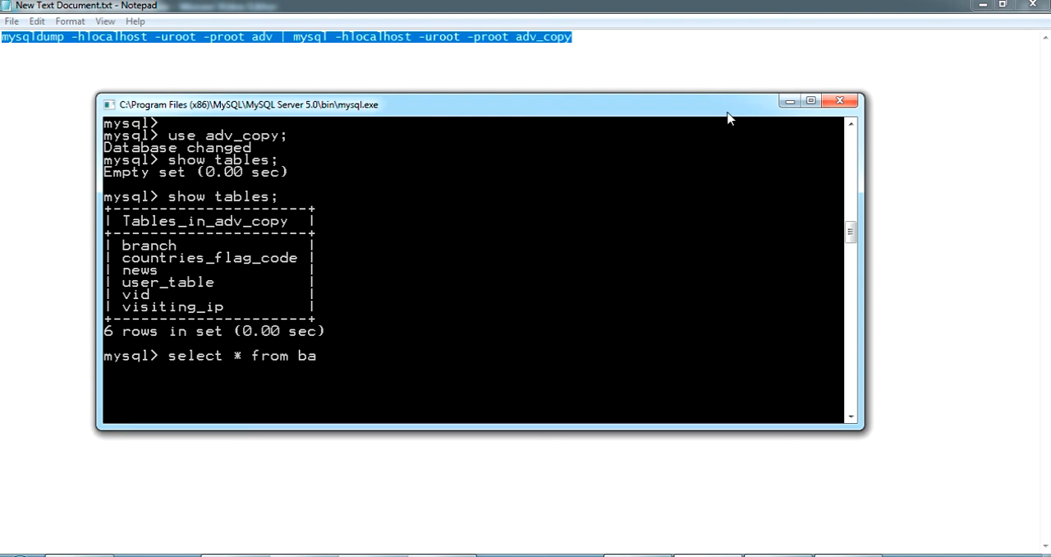
pyautogui.write('ranch')
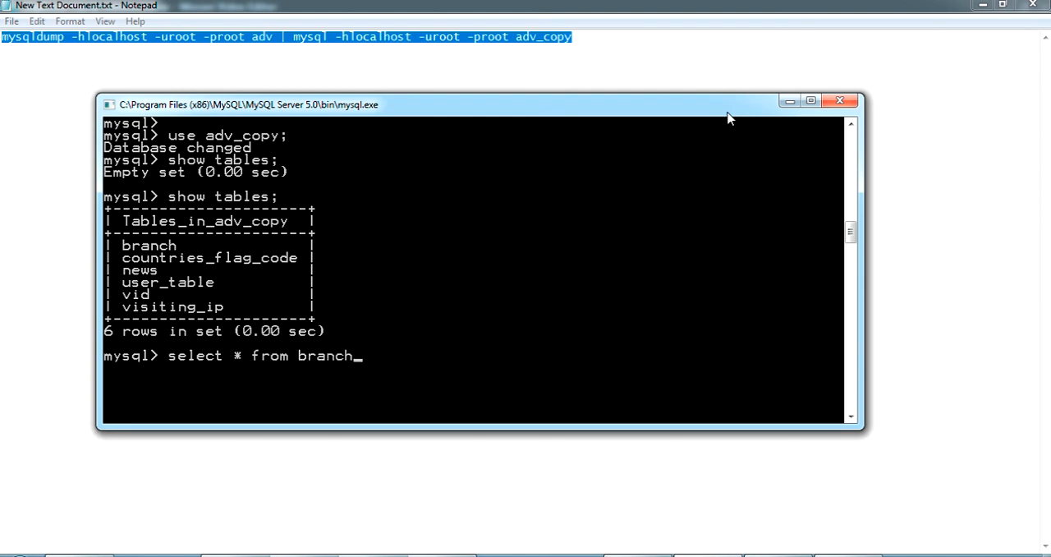
pyautogui.press('Return')
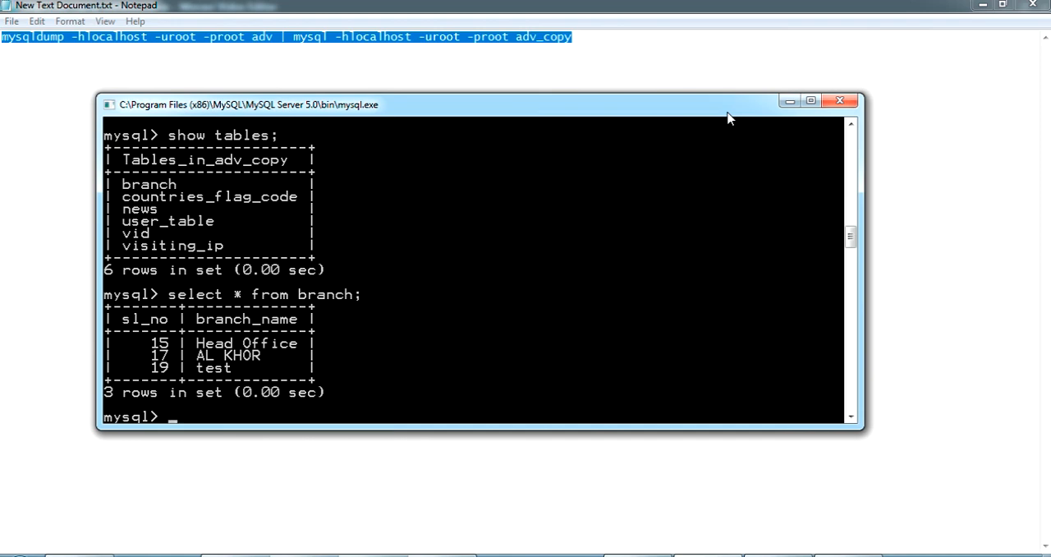